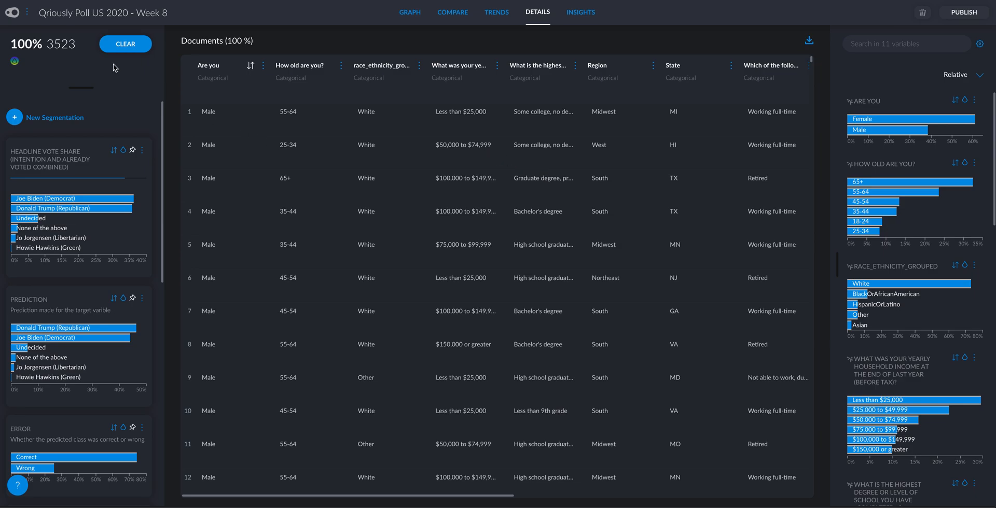
{"action": "mouse_move", "coordinate": [425, 129]}
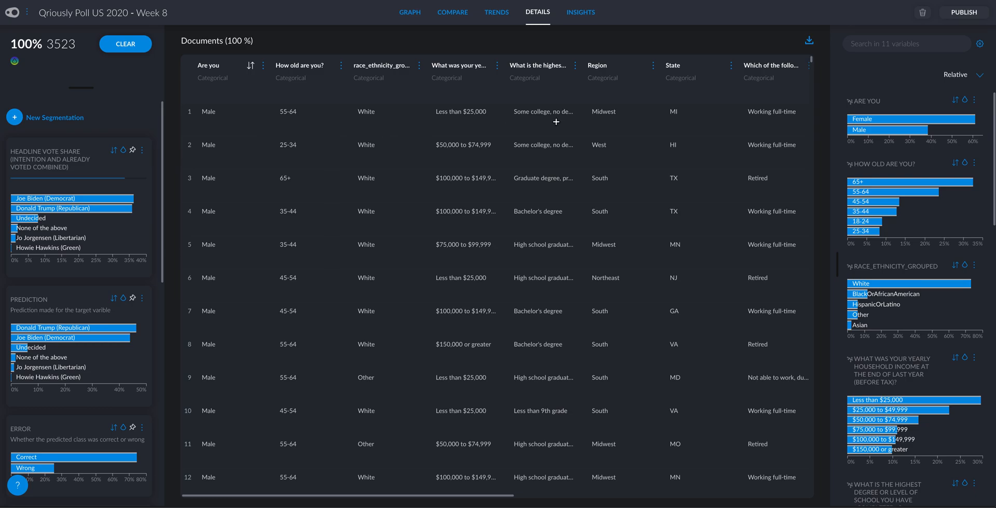
{"action": "mouse_move", "coordinate": [477, 111]}
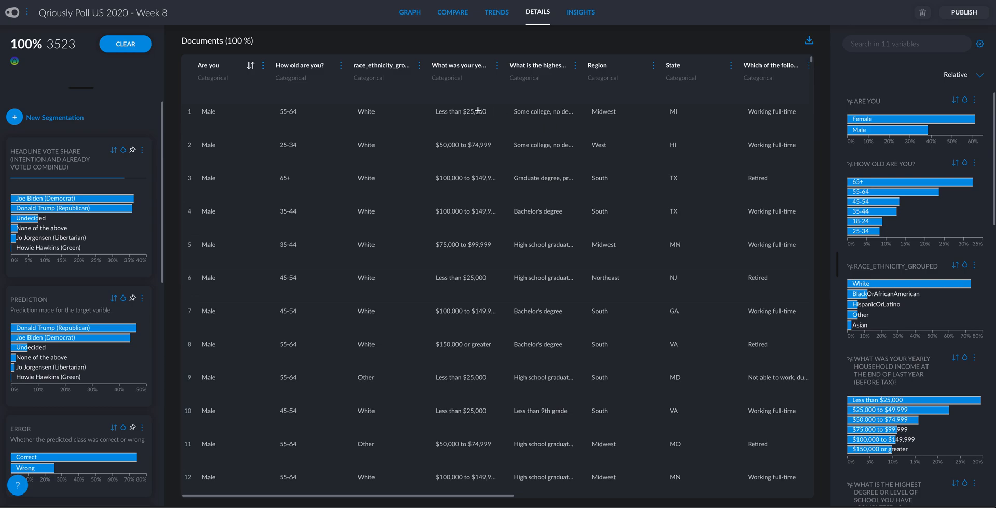
{"action": "mouse_move", "coordinate": [478, 110]}
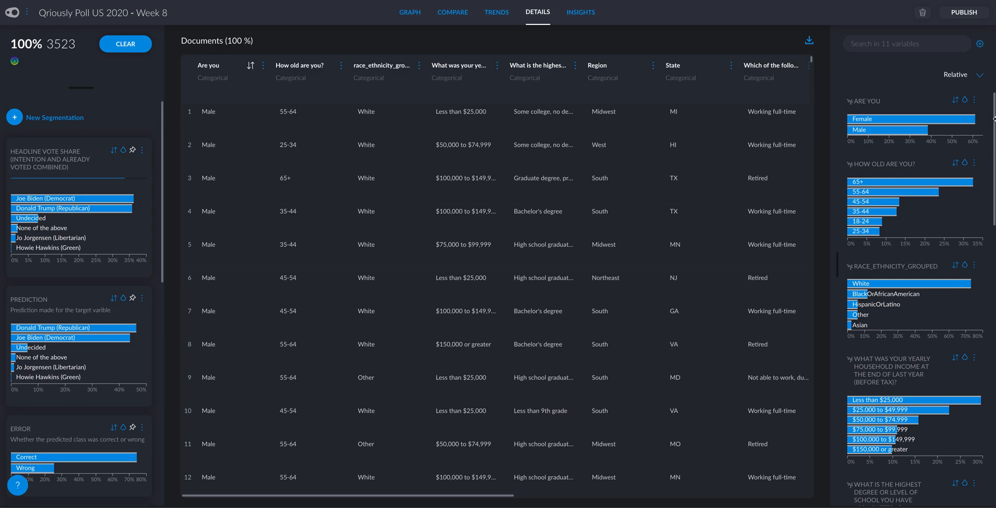
{"action": "mouse_move", "coordinate": [908, 284]}
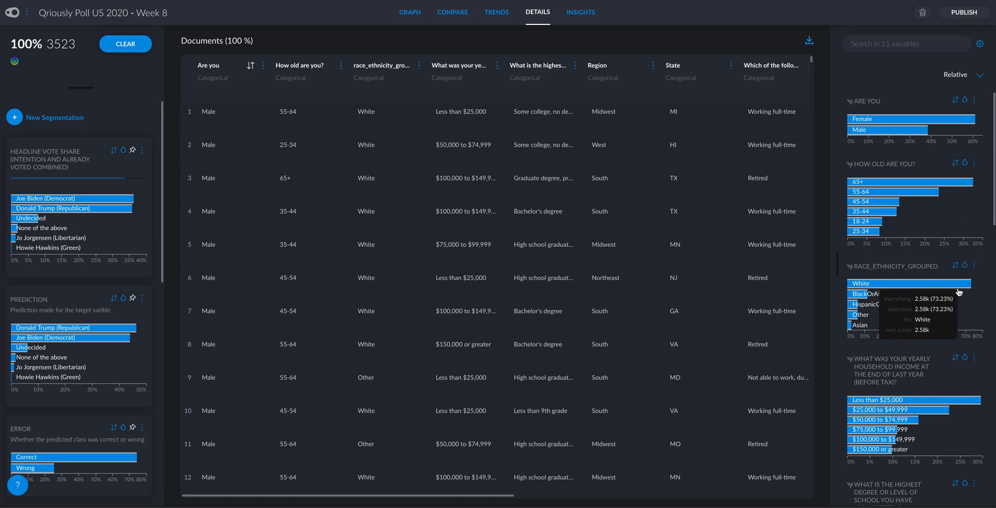
Show the respondents' cluster graph in full and sort the _CLUSTER chart largest first
{"action": "scroll", "scroll_direction": "down", "scroll_amount": 3}
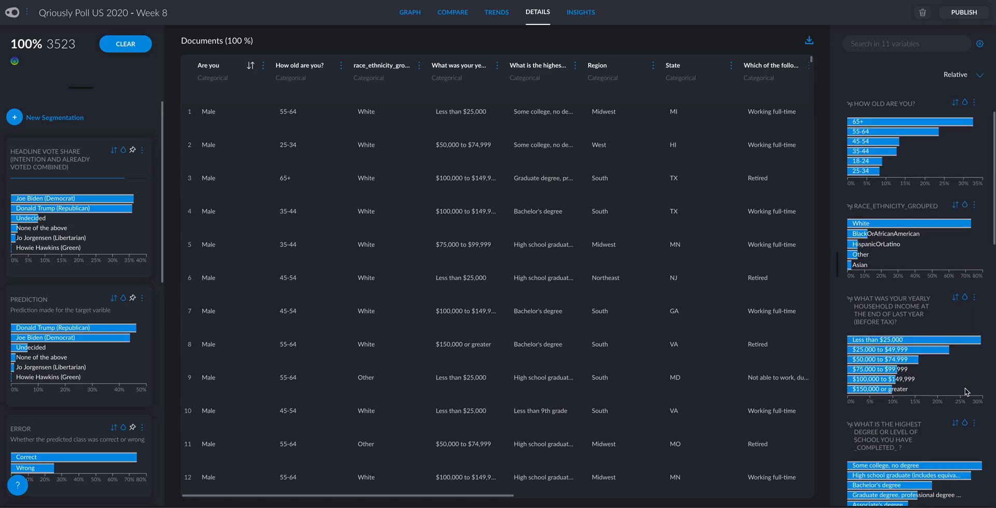
{"action": "scroll", "scroll_direction": "down", "scroll_amount": 3}
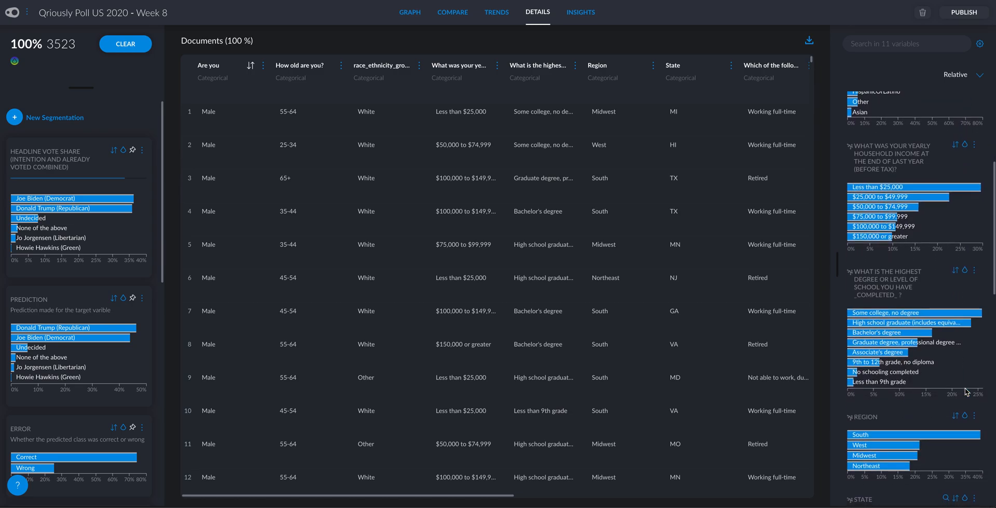
{"action": "scroll", "scroll_direction": "down", "scroll_amount": 3}
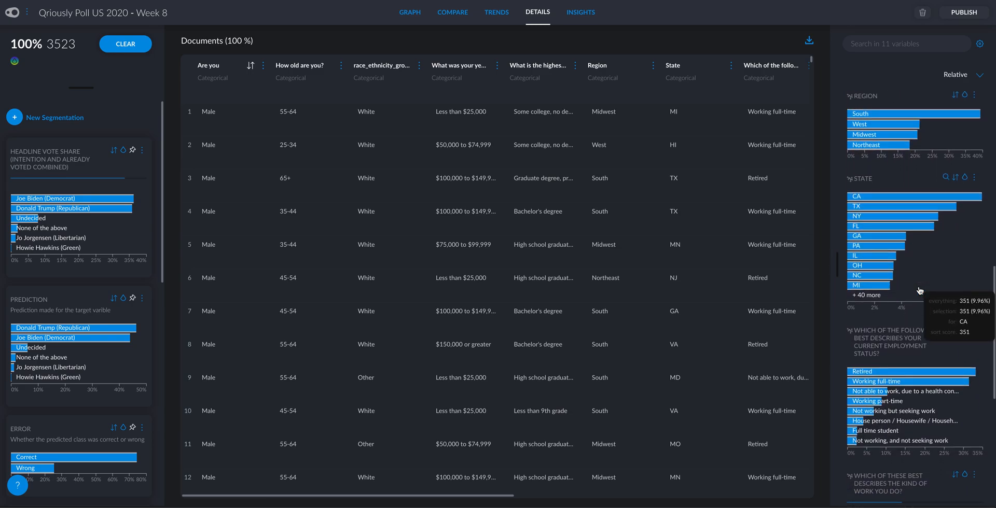
{"action": "scroll", "scroll_direction": "down", "scroll_amount": 3}
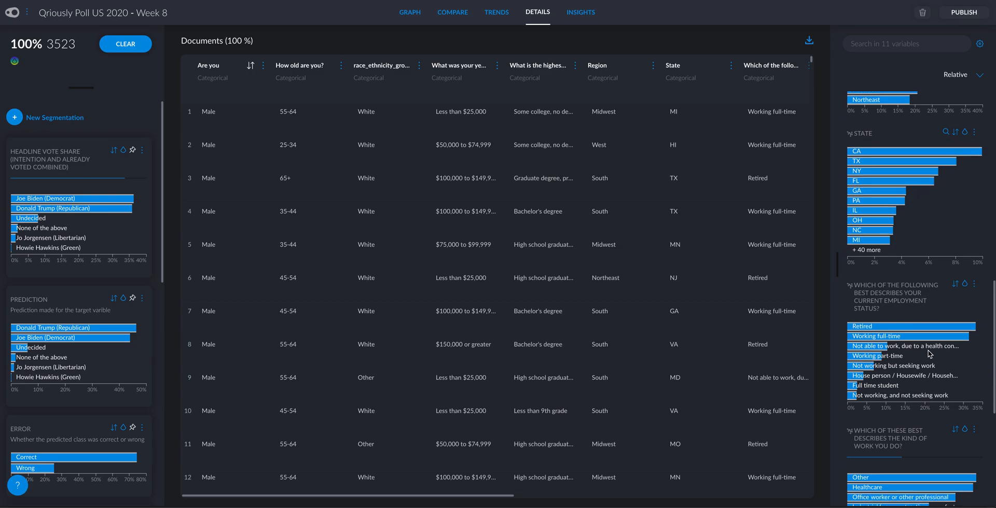
{"action": "scroll", "scroll_direction": "down", "scroll_amount": 3}
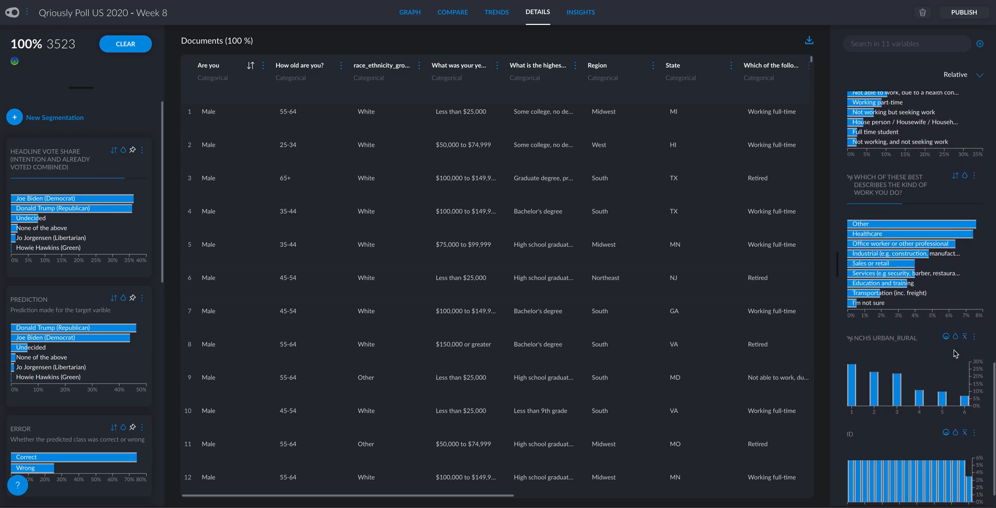
{"action": "scroll", "scroll_direction": "down", "scroll_amount": 3}
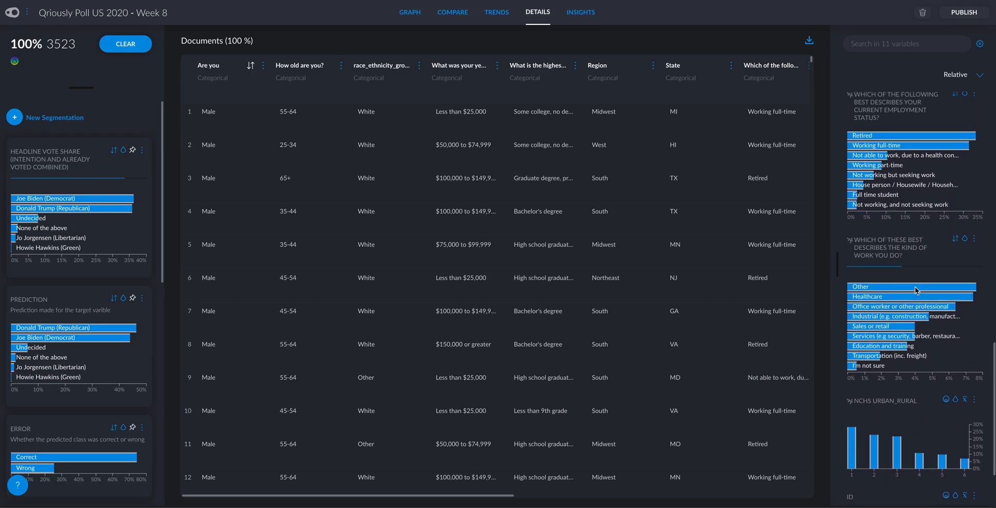
{"action": "mouse_move", "coordinate": [934, 429]}
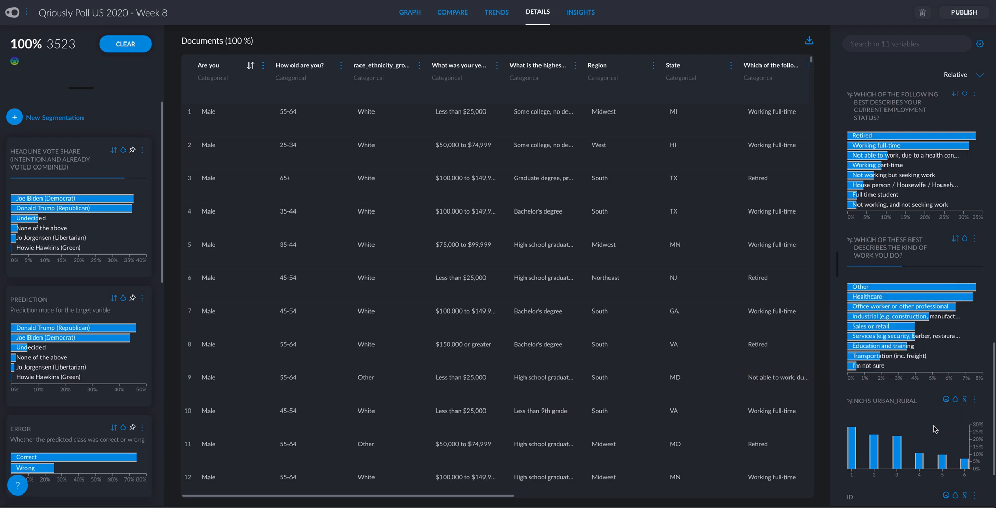
{"action": "mouse_move", "coordinate": [931, 426]}
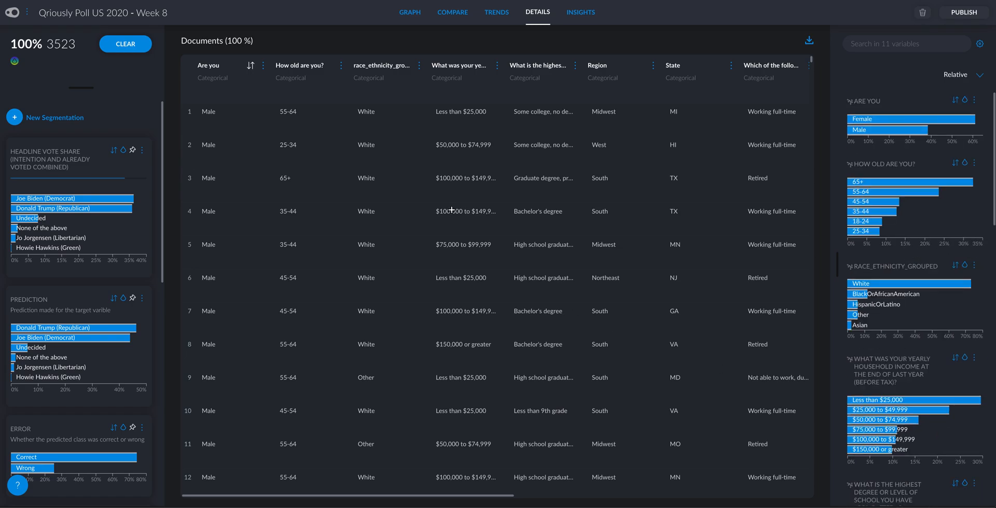
{"action": "mouse_move", "coordinate": [541, 140]}
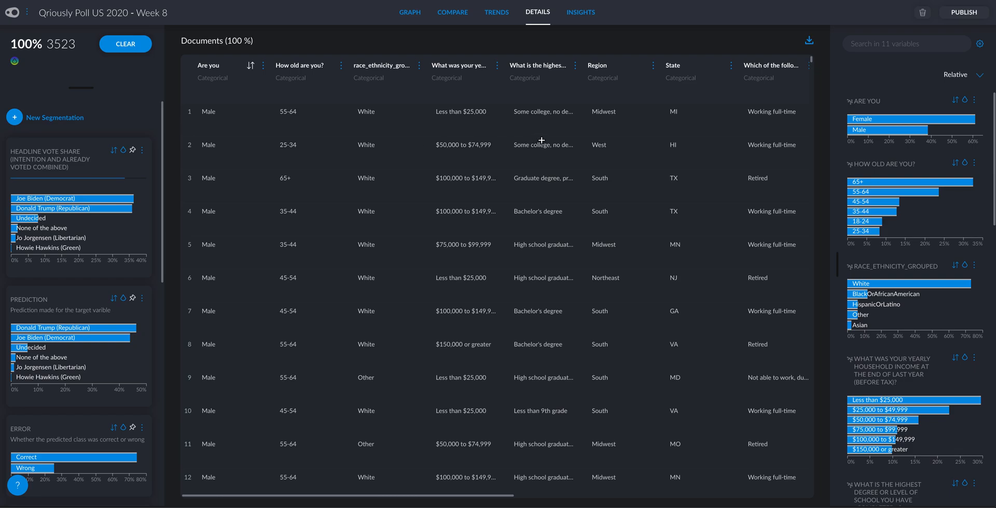
{"action": "mouse_move", "coordinate": [43, 193]}
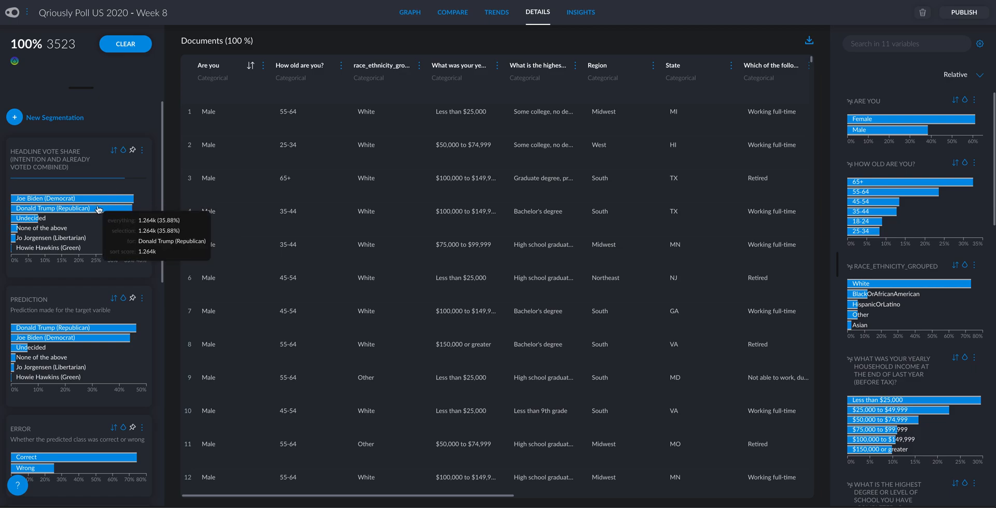
{"action": "mouse_move", "coordinate": [121, 235]}
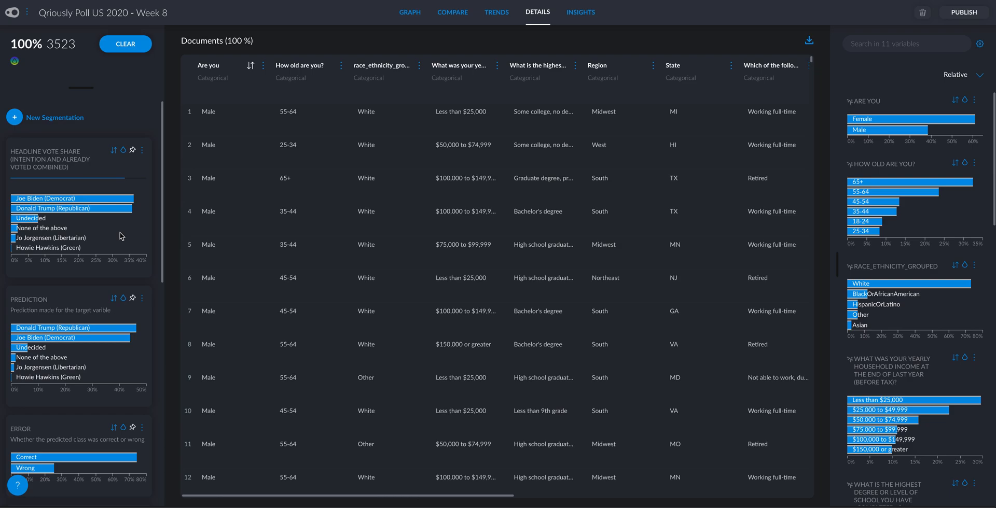
{"action": "mouse_move", "coordinate": [93, 239]}
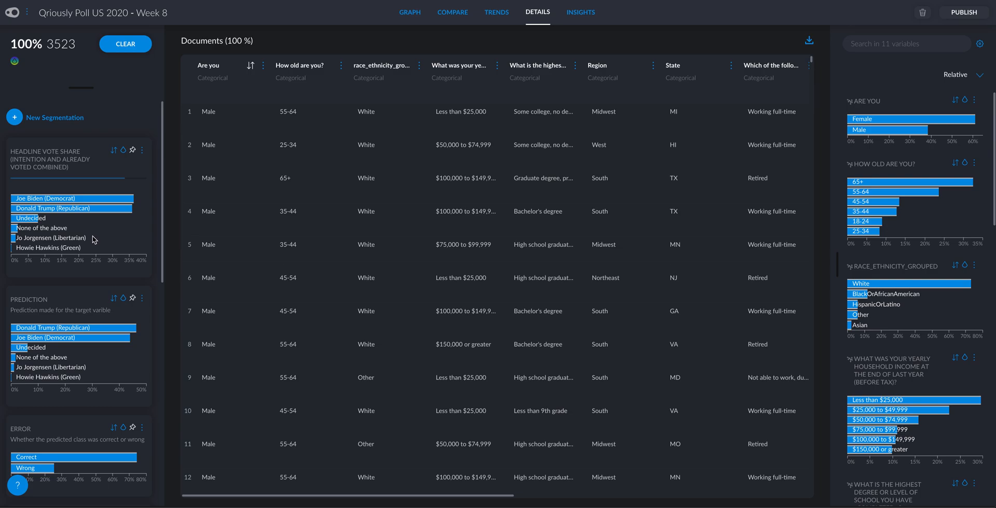
{"action": "mouse_move", "coordinate": [903, 172]}
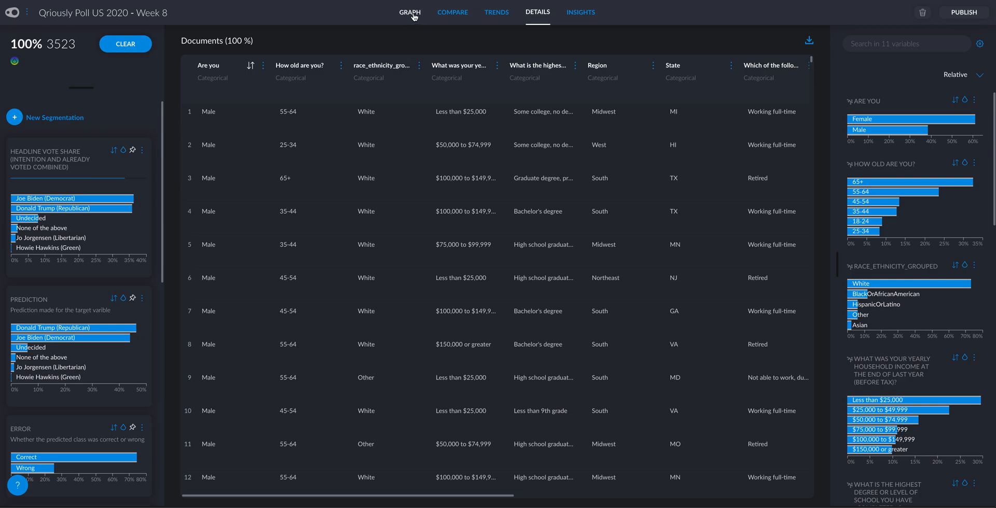
{"action": "left_click", "coordinate": [410, 12]}
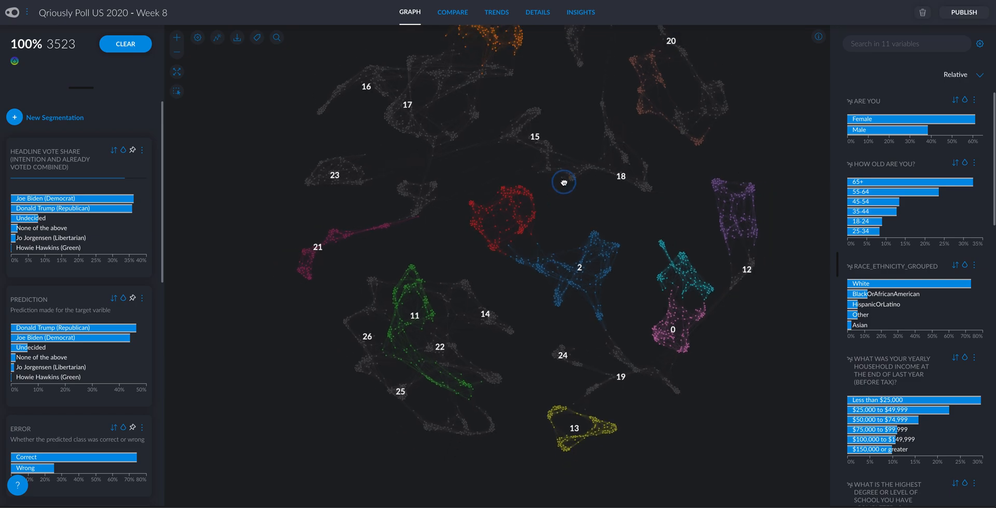
{"action": "left_click_drag", "start_coordinate": [563, 182], "coordinate": [508, 249]}
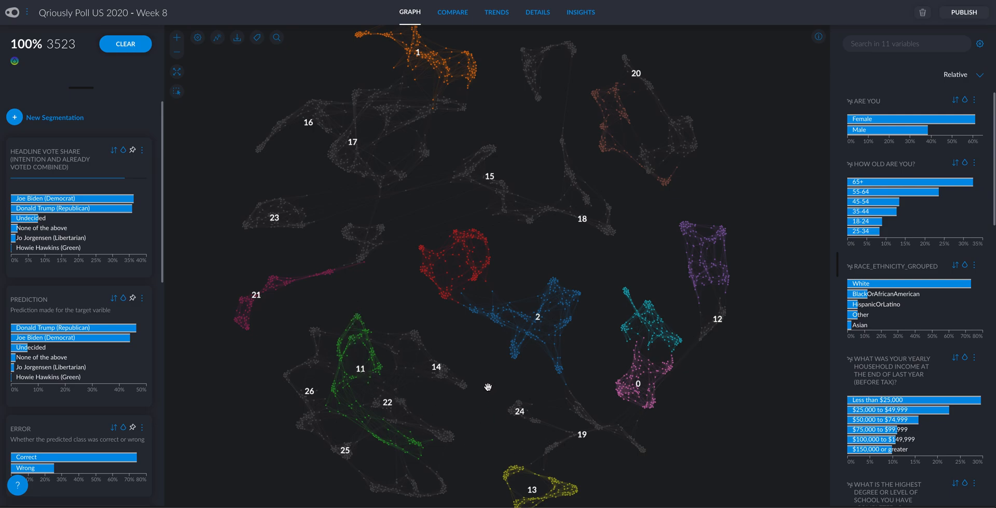
{"action": "mouse_move", "coordinate": [907, 182]}
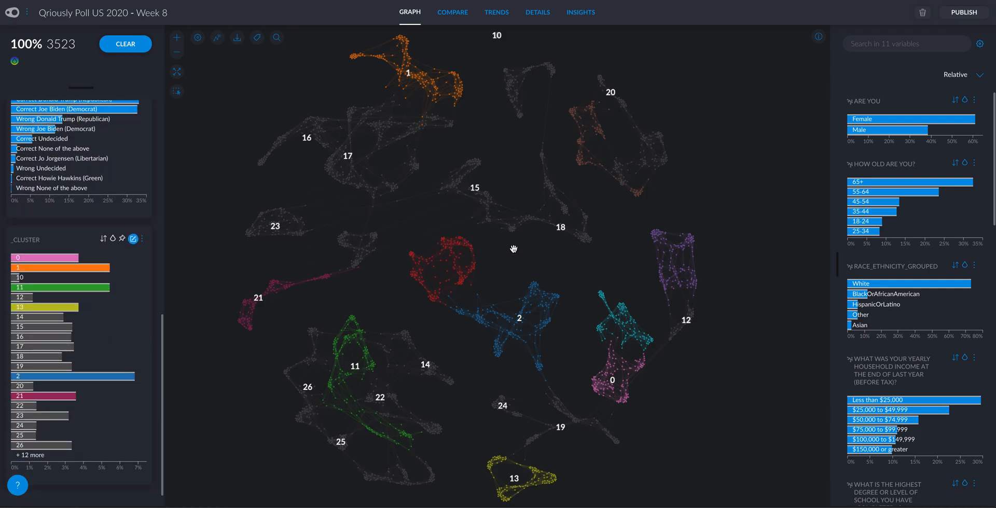
{"action": "left_click", "coordinate": [104, 239]}
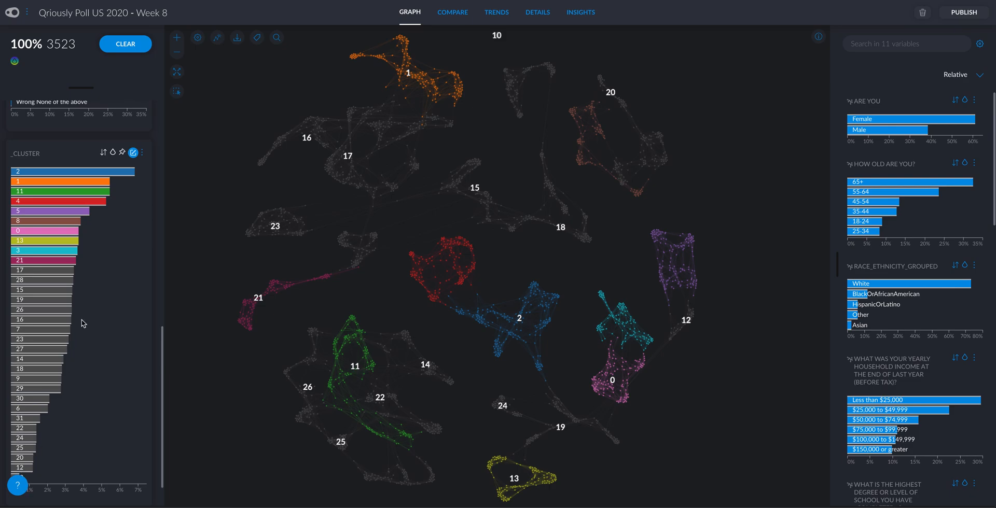
{"action": "mouse_move", "coordinate": [65, 260]}
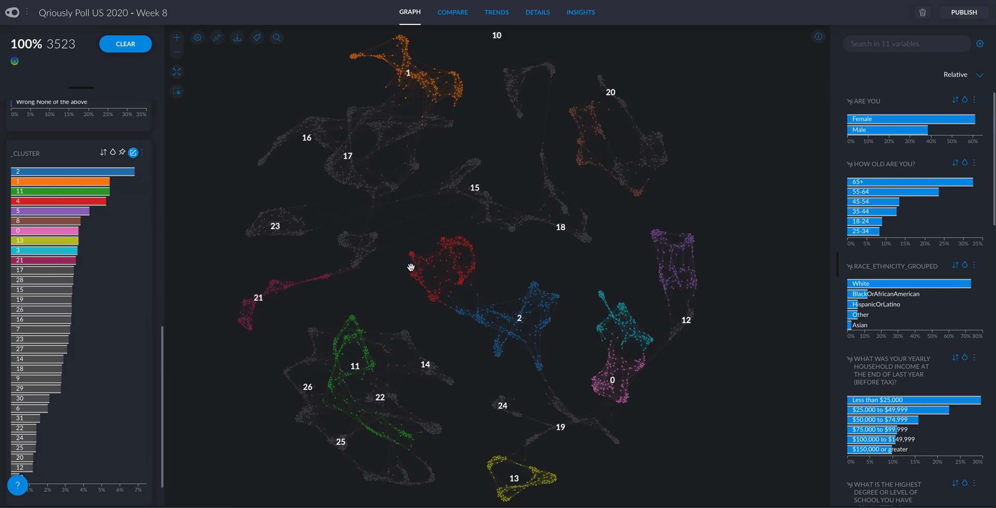
{"action": "mouse_move", "coordinate": [67, 242]}
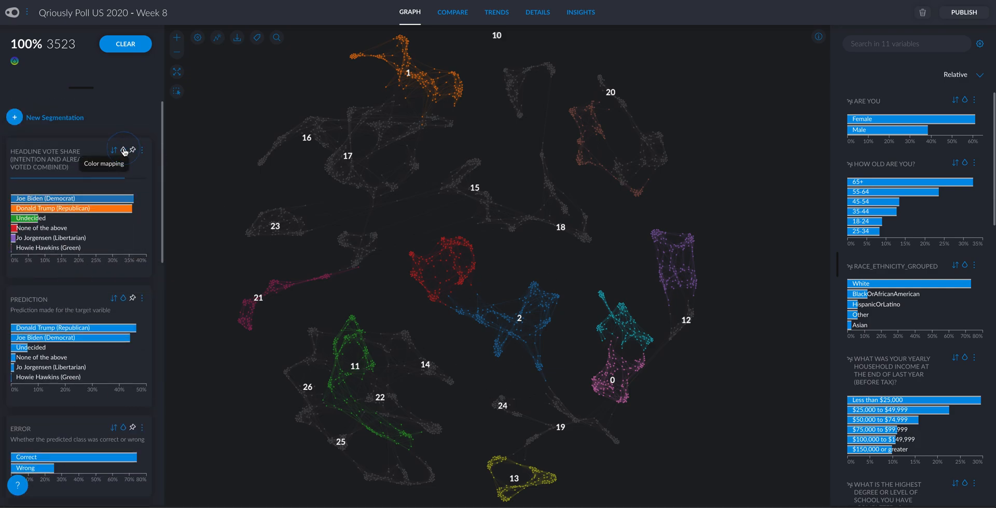
Apply colour mapping from the Headline Vote Share card to the respondents graph
{"action": "left_click", "coordinate": [124, 150]}
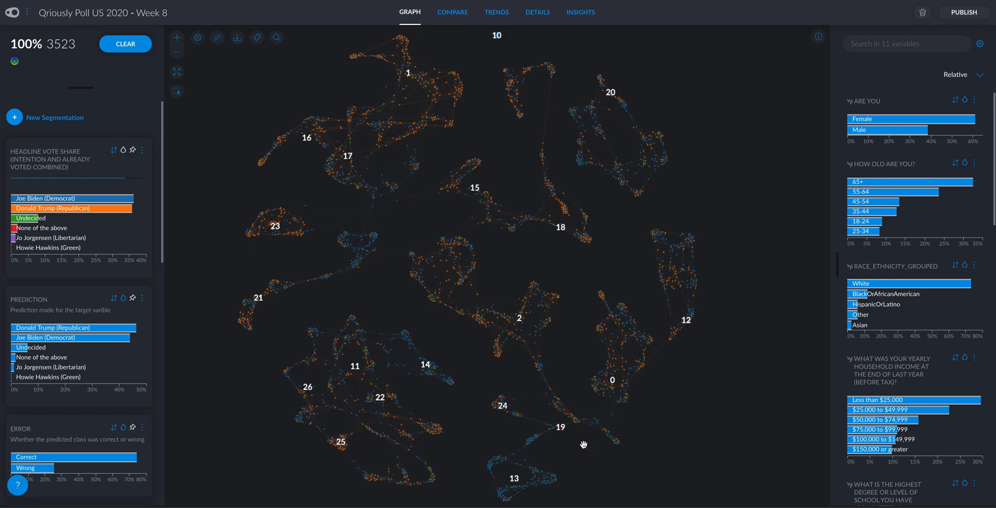
{"action": "mouse_move", "coordinate": [524, 464]}
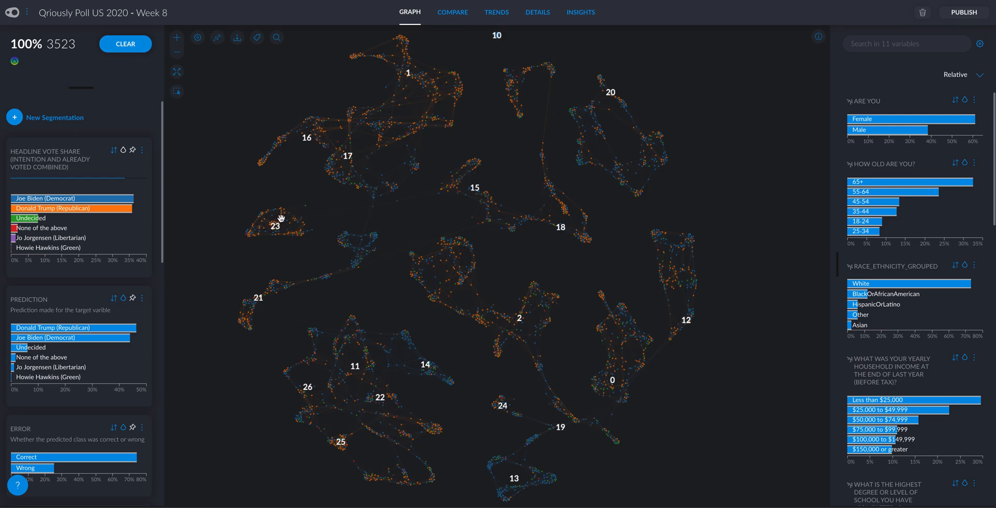
{"action": "mouse_move", "coordinate": [508, 421]}
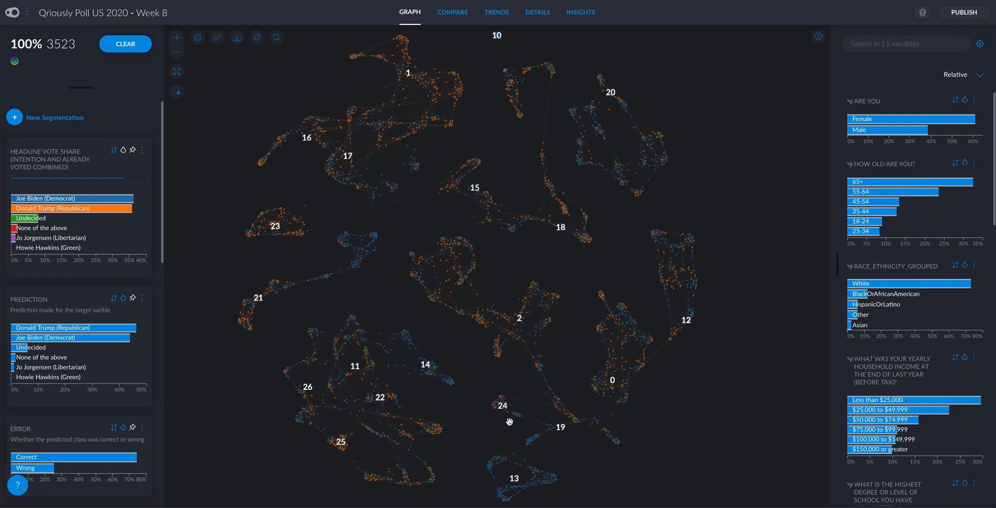
{"action": "mouse_move", "coordinate": [406, 234]}
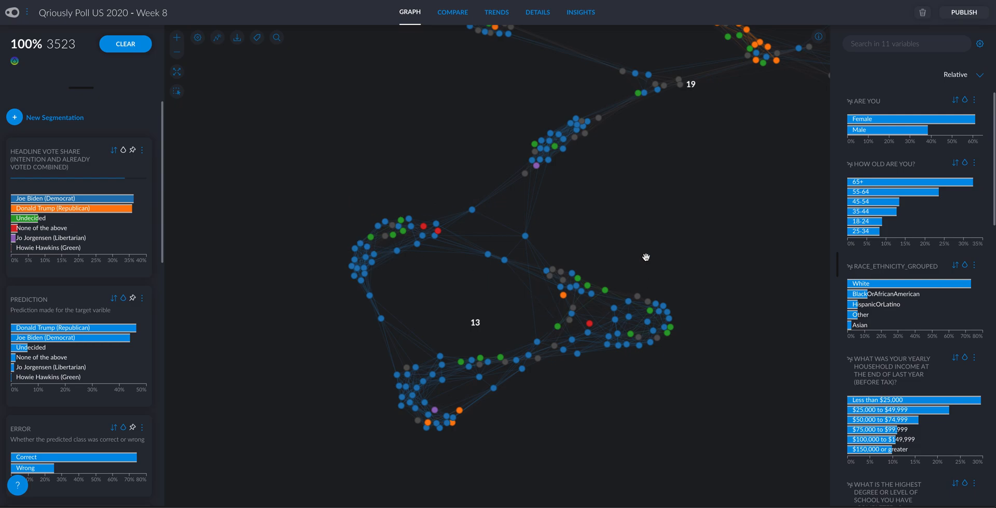
{"action": "mouse_move", "coordinate": [566, 178]}
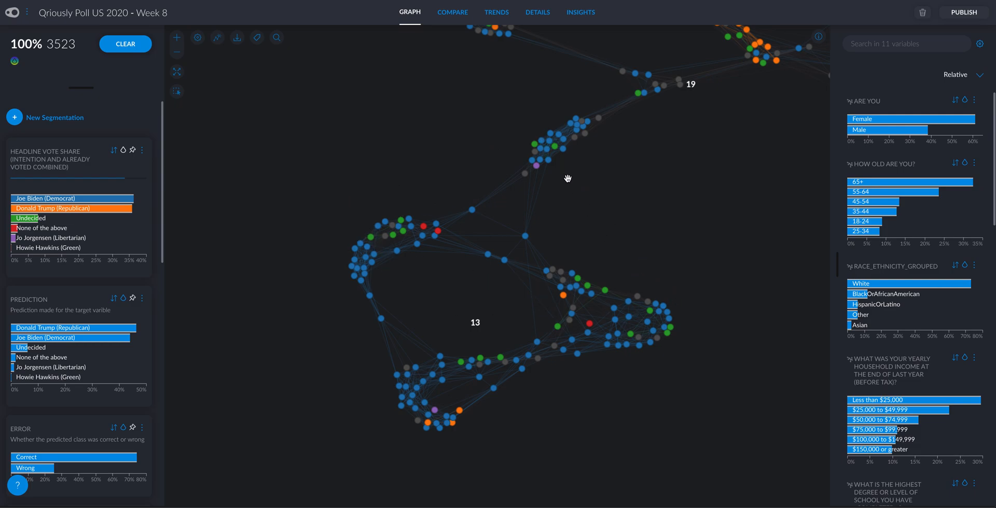
{"action": "mouse_move", "coordinate": [105, 163]}
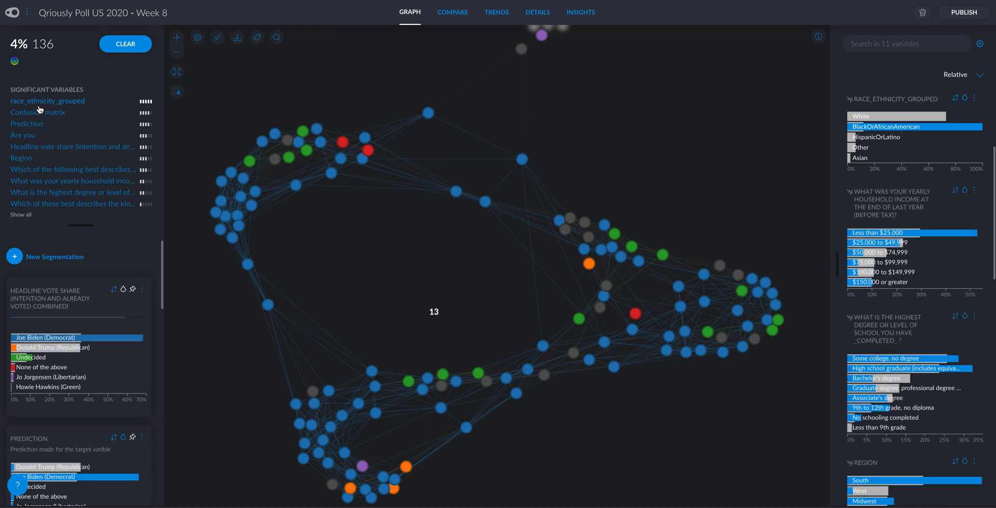
Browse cluster 13's significant variables and scroll through its region, employment, income and education charts
{"action": "left_click", "coordinate": [22, 134]}
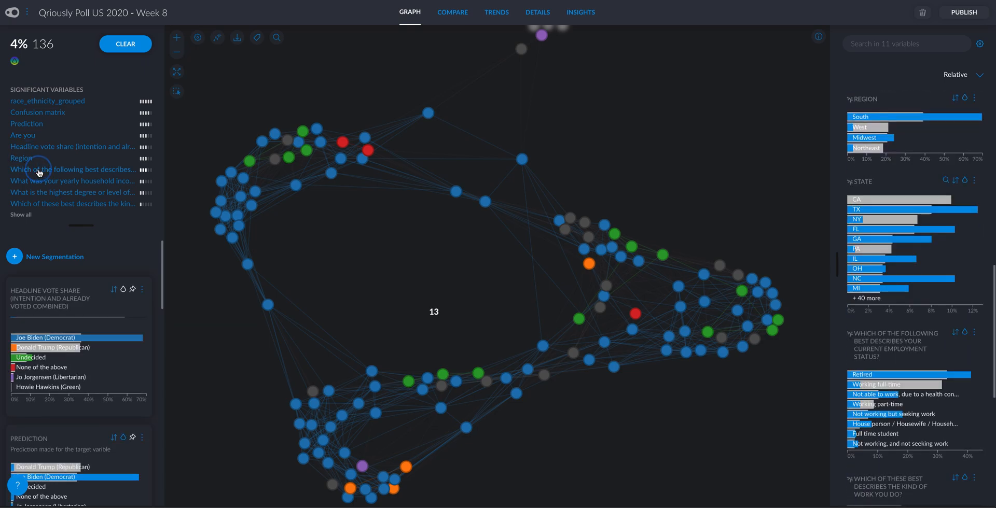
{"action": "scroll", "scroll_direction": "down", "scroll_amount": 3}
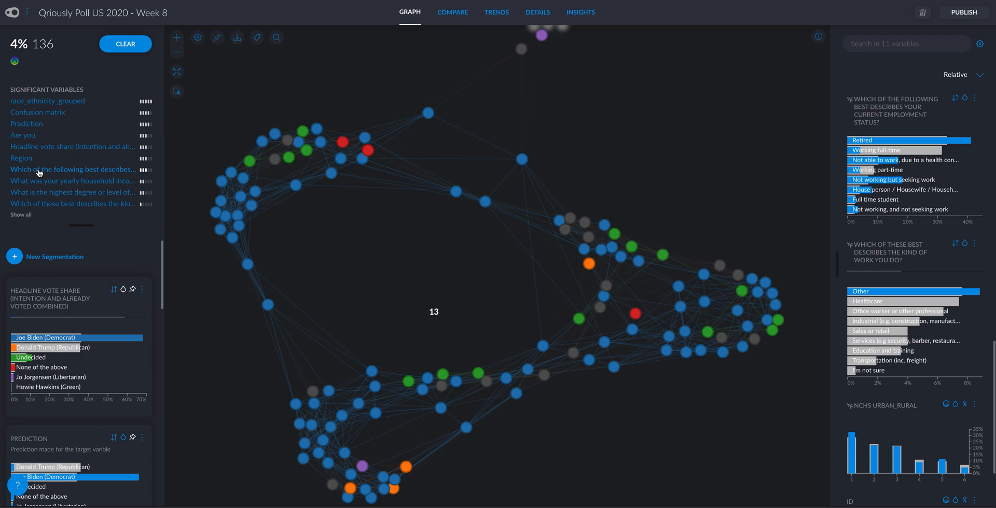
{"action": "mouse_move", "coordinate": [51, 180]}
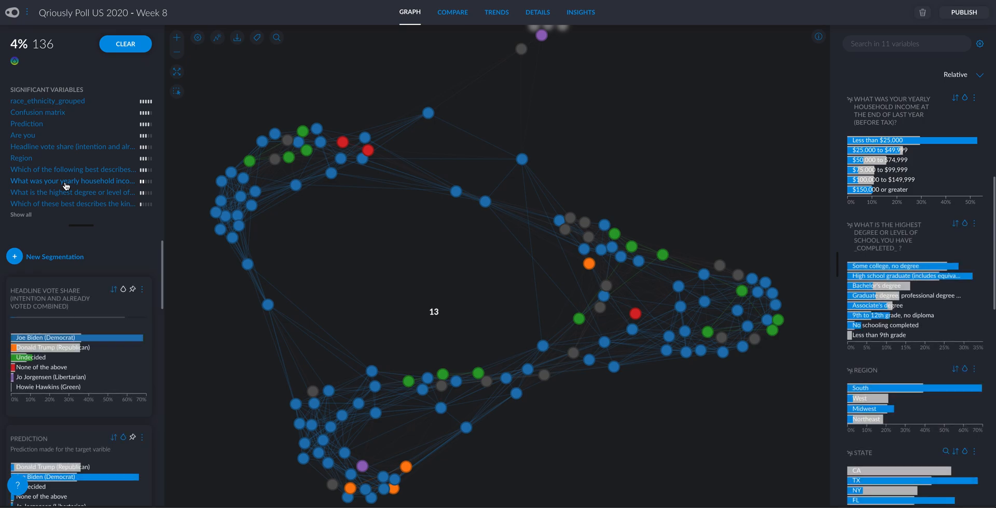
{"action": "mouse_move", "coordinate": [71, 198]}
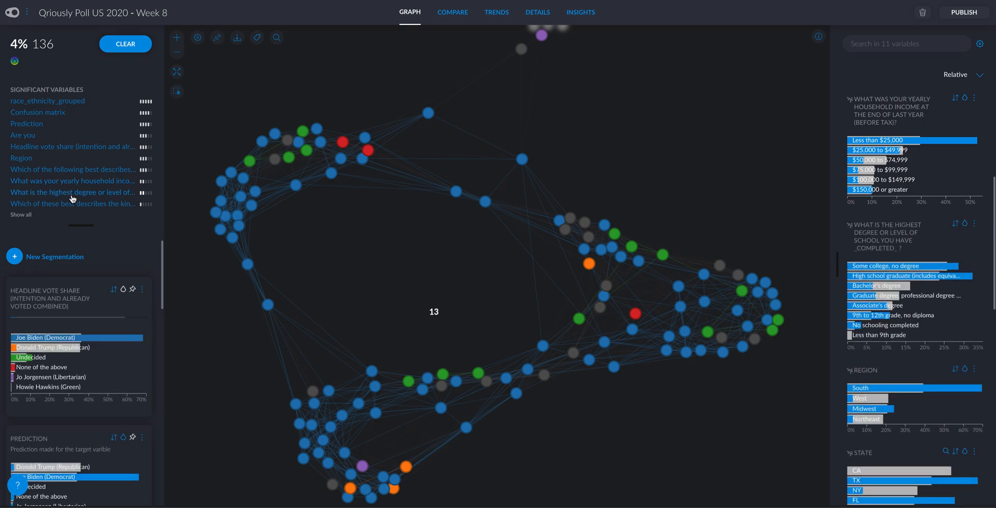
{"action": "scroll", "scroll_direction": "down", "scroll_amount": 3}
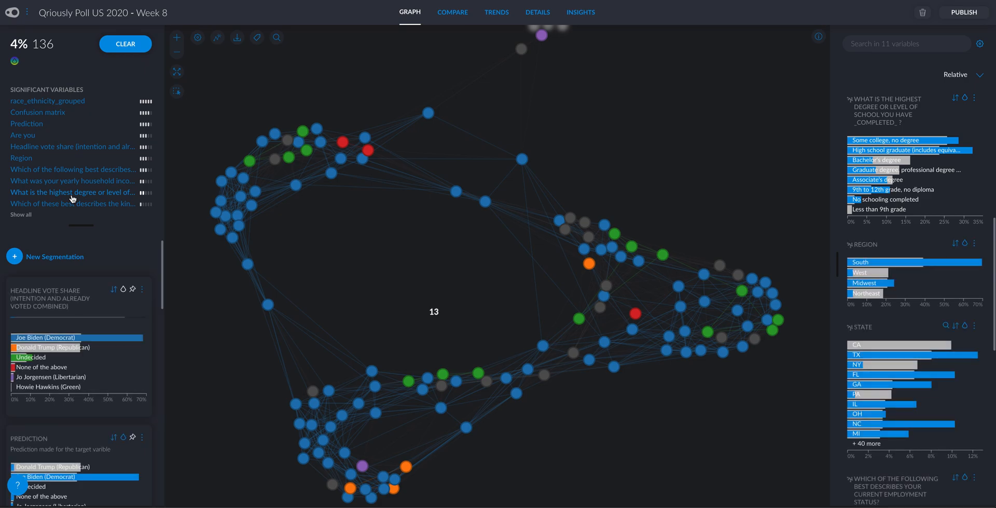
{"action": "mouse_move", "coordinate": [85, 204]}
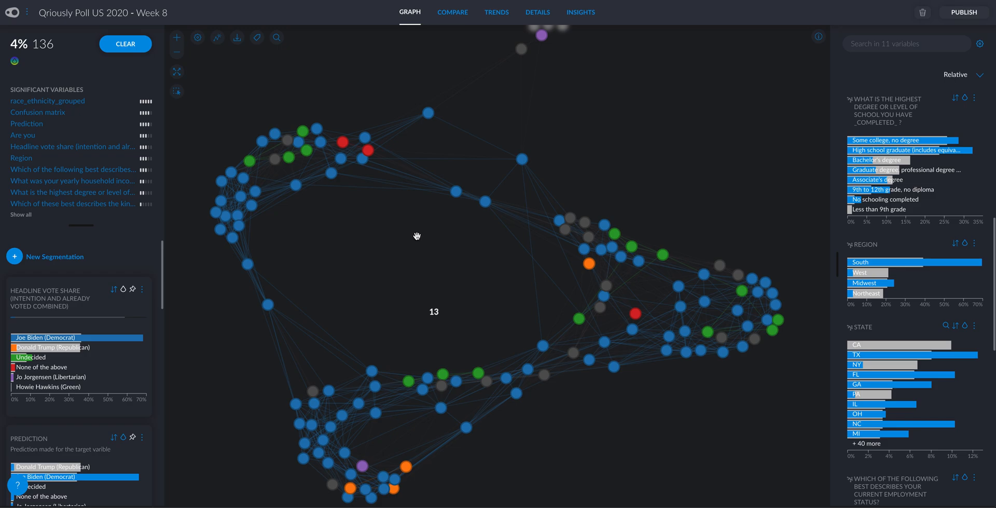
{"action": "mouse_move", "coordinate": [107, 362]}
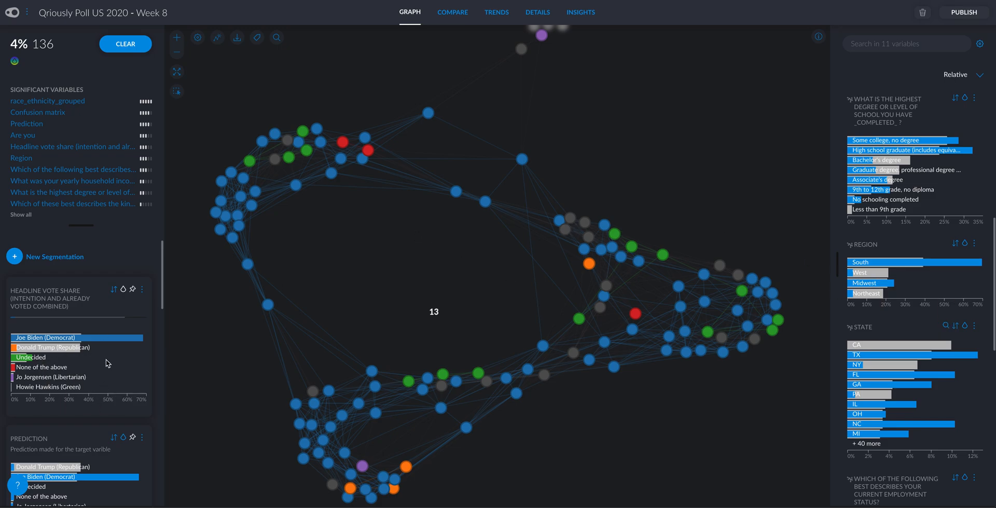
{"action": "mouse_move", "coordinate": [101, 337]}
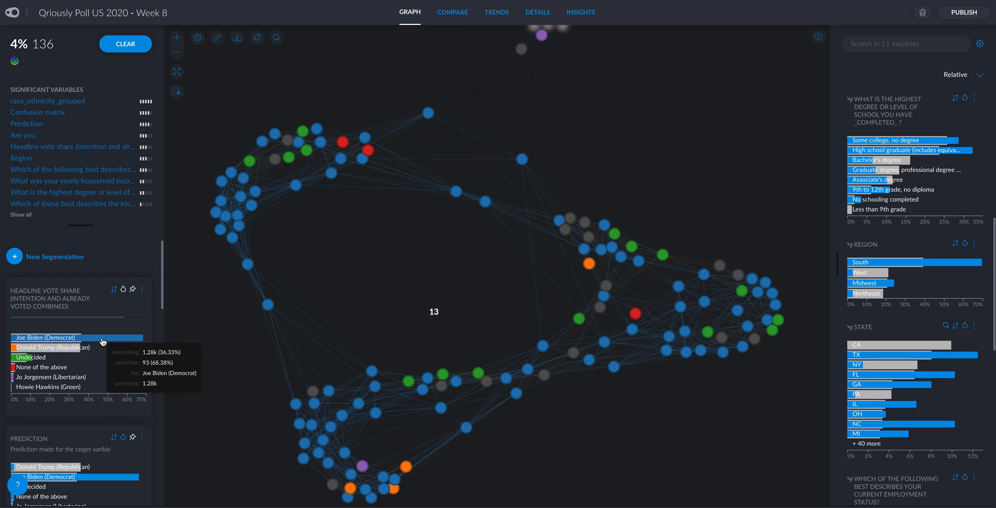
{"action": "mouse_move", "coordinate": [39, 364]}
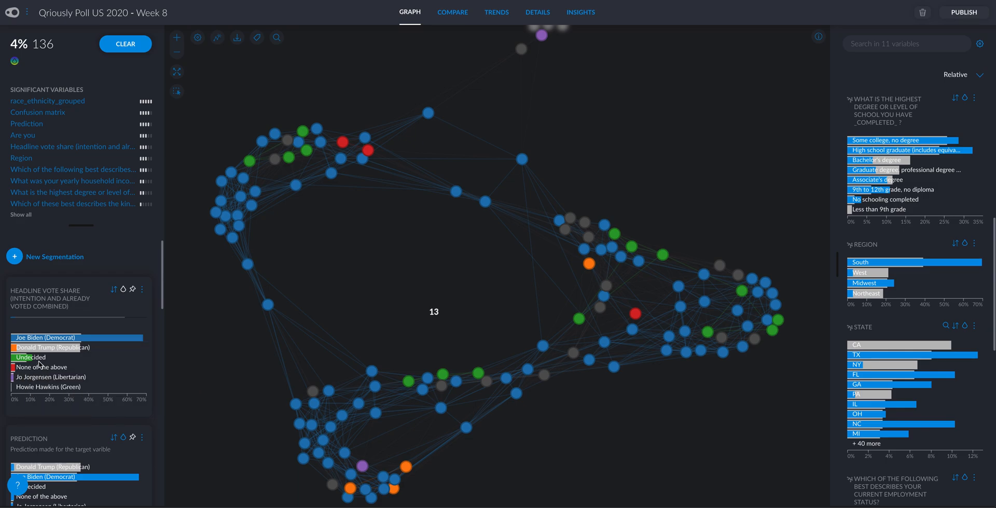
{"action": "mouse_move", "coordinate": [54, 348]}
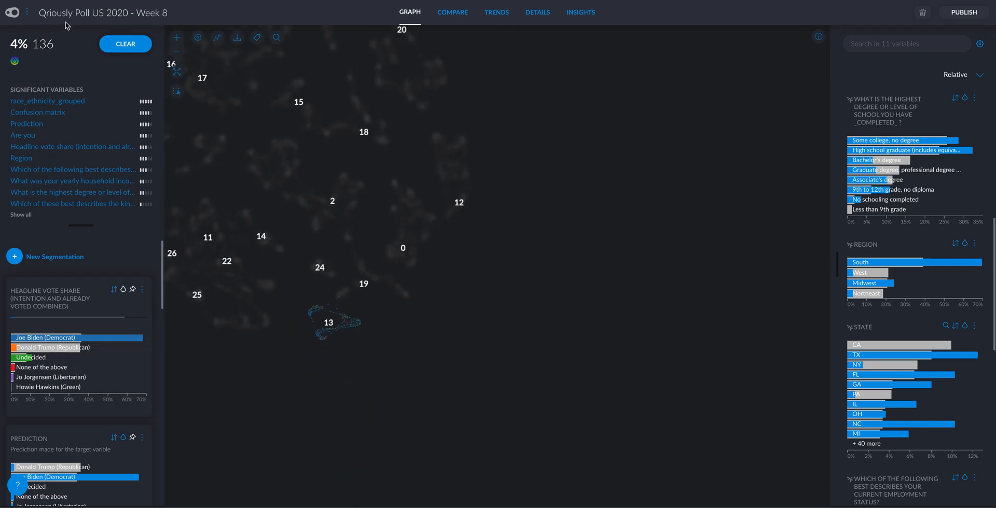
Drop cluster 13, review cluster 23's gender, region and other breakdowns, then toggle Headline Vote Share colouring
{"action": "left_click", "coordinate": [125, 44]}
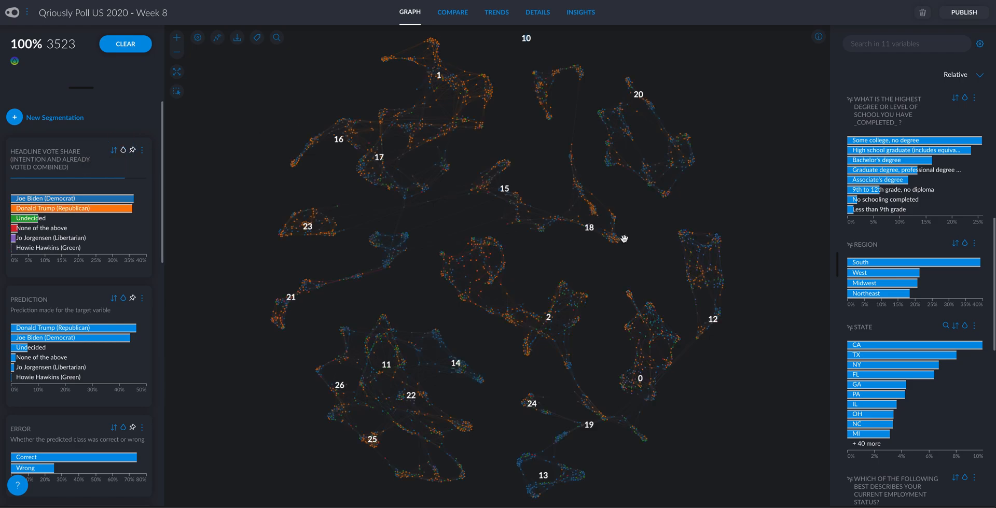
{"action": "mouse_move", "coordinate": [314, 223]}
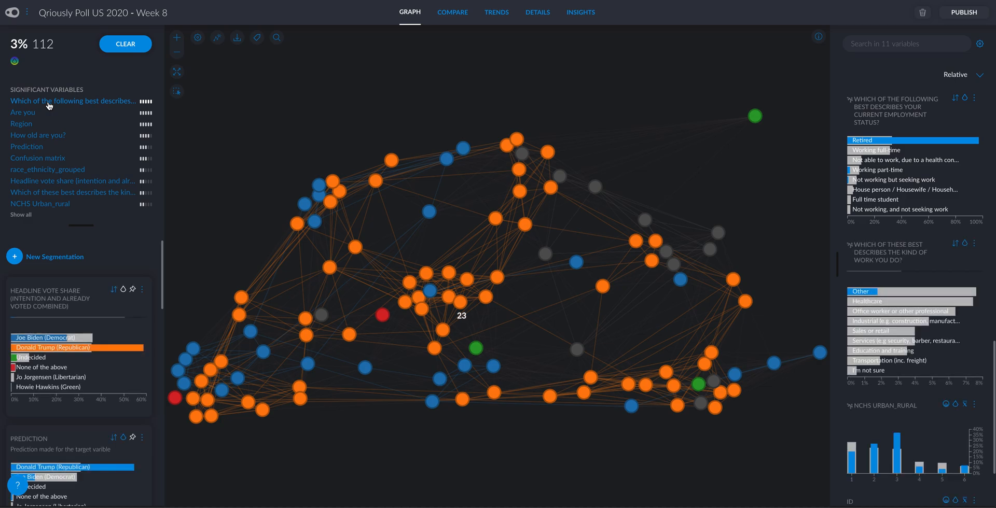
{"action": "mouse_move", "coordinate": [722, 125]}
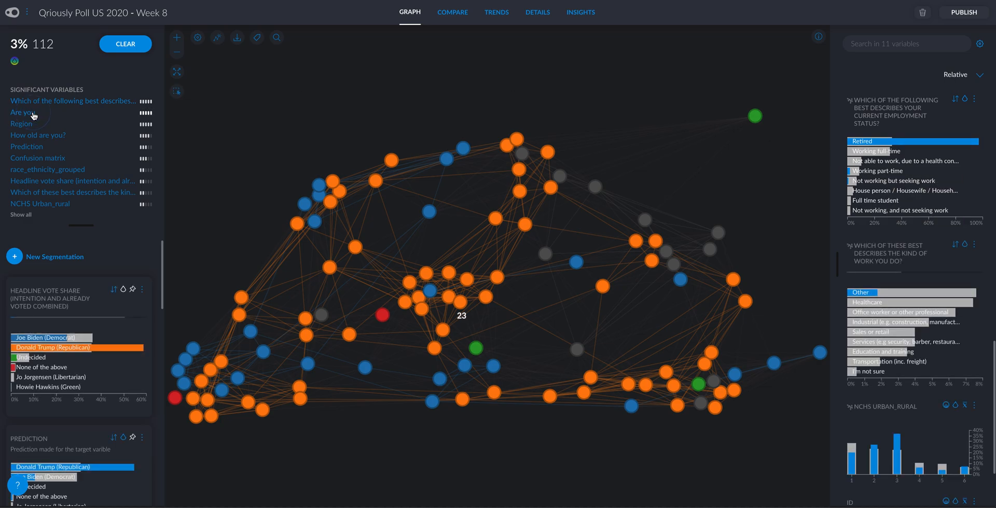
{"action": "left_click", "coordinate": [21, 113]}
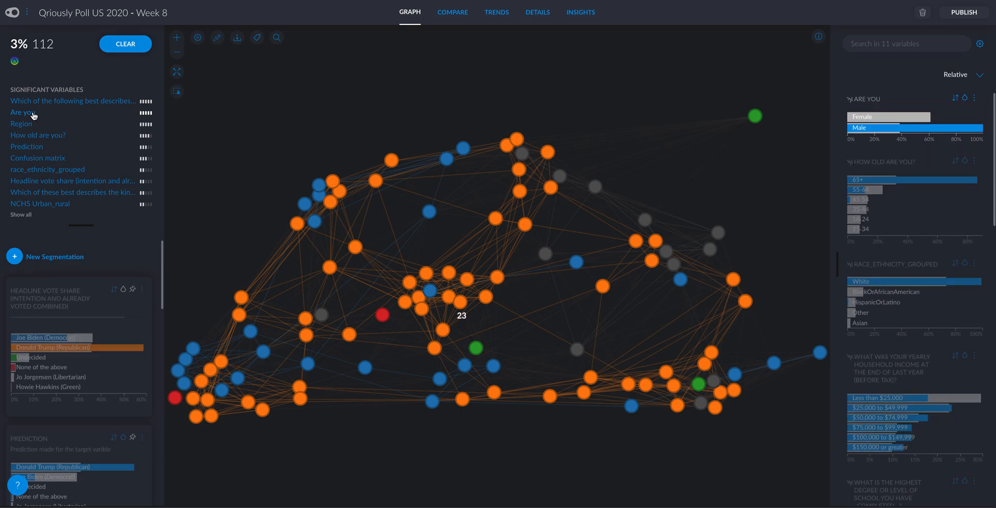
{"action": "left_click", "coordinate": [21, 124]}
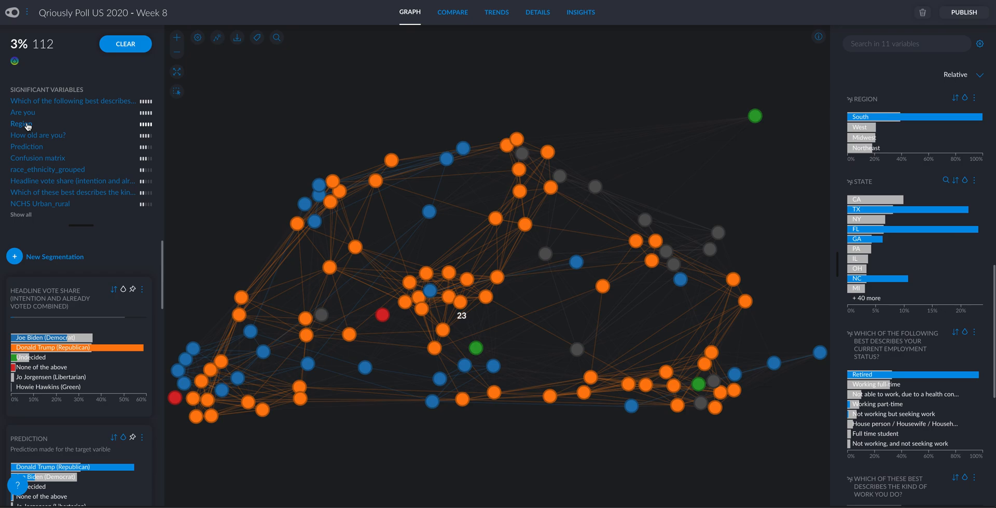
{"action": "left_click", "coordinate": [37, 136]}
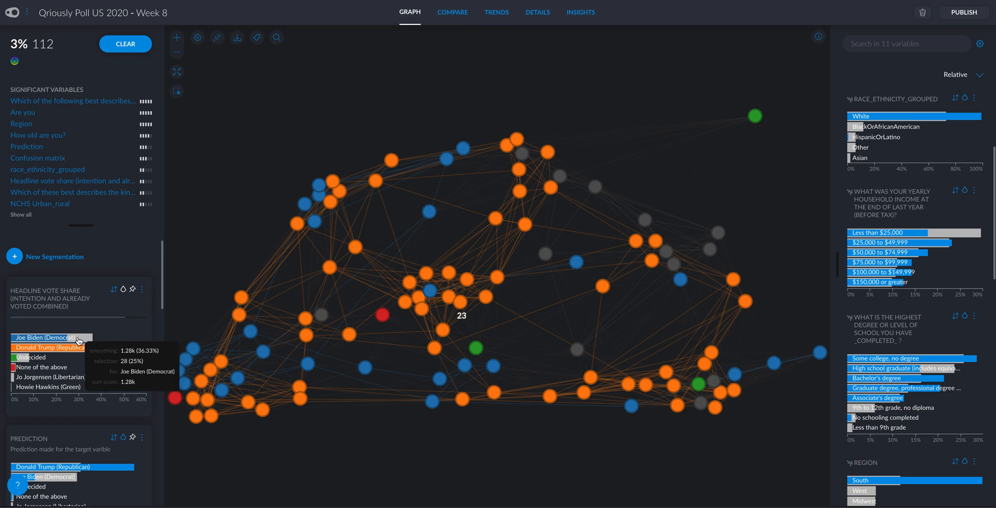
{"action": "mouse_move", "coordinate": [54, 348]}
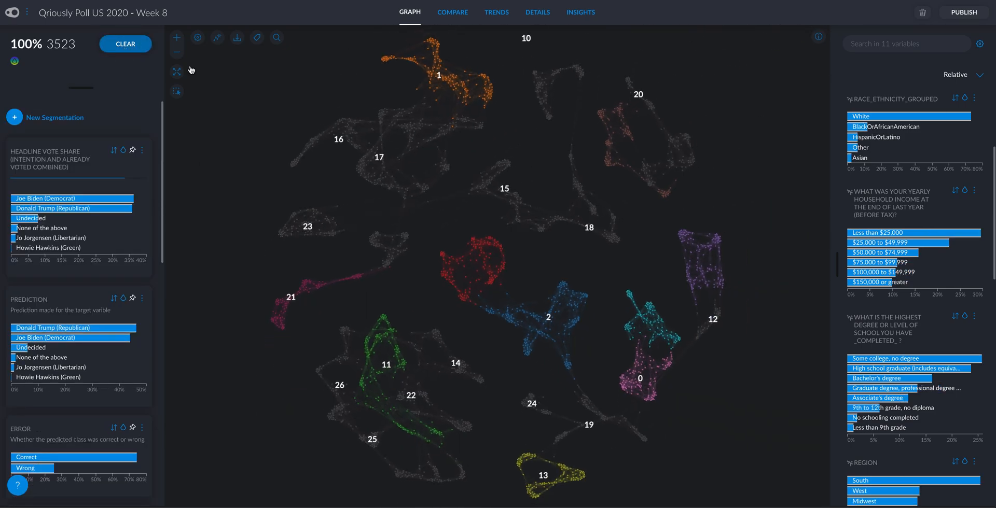
{"action": "left_click", "coordinate": [123, 150]}
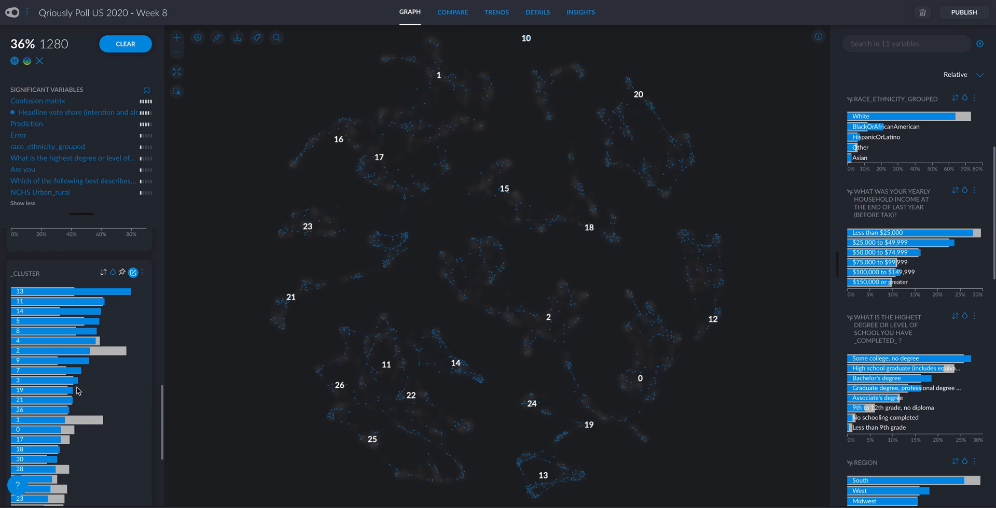
{"action": "mouse_move", "coordinate": [30, 283]}
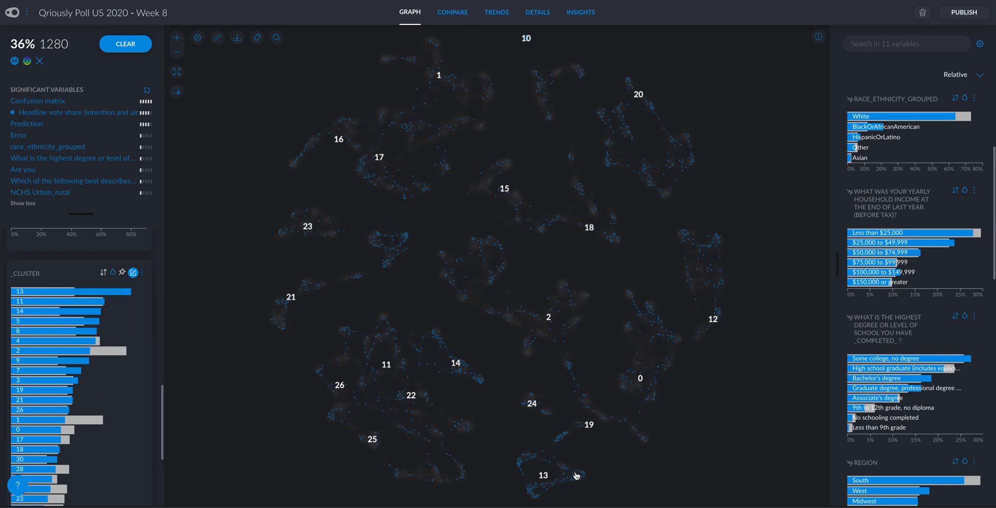
{"action": "mouse_move", "coordinate": [535, 487]}
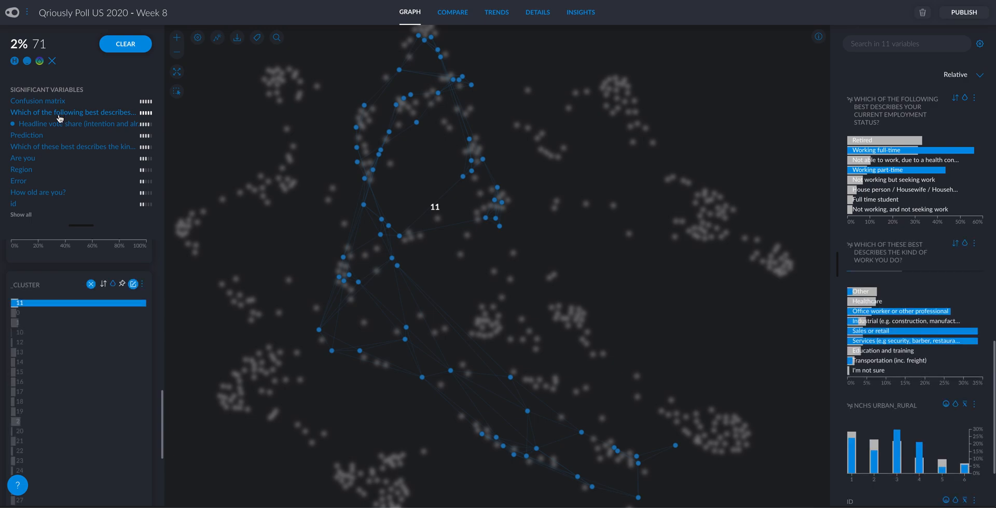
{"action": "mouse_move", "coordinate": [74, 149]}
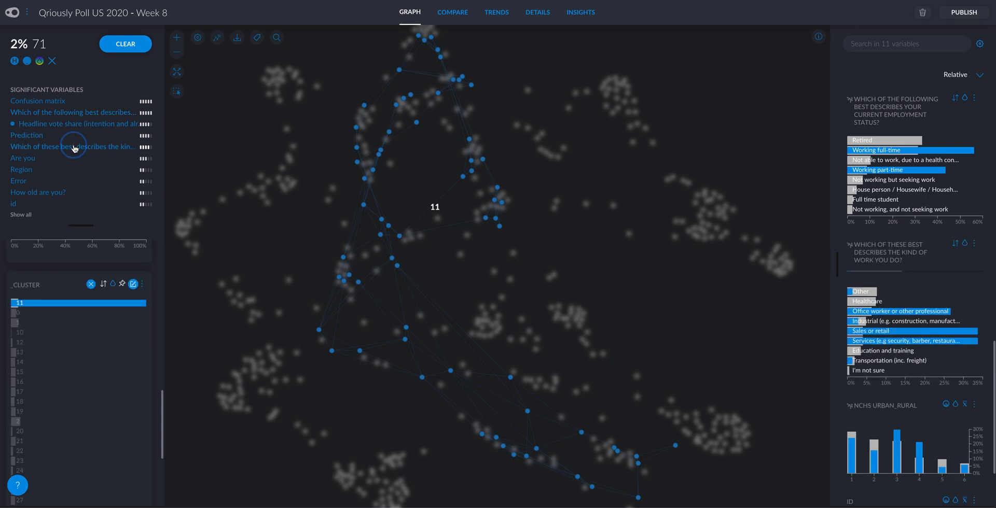
Review cluster 11's age breakdown, then clear the selection to show all 3,523 respondents
{"action": "scroll", "scroll_direction": "down", "scroll_amount": 3}
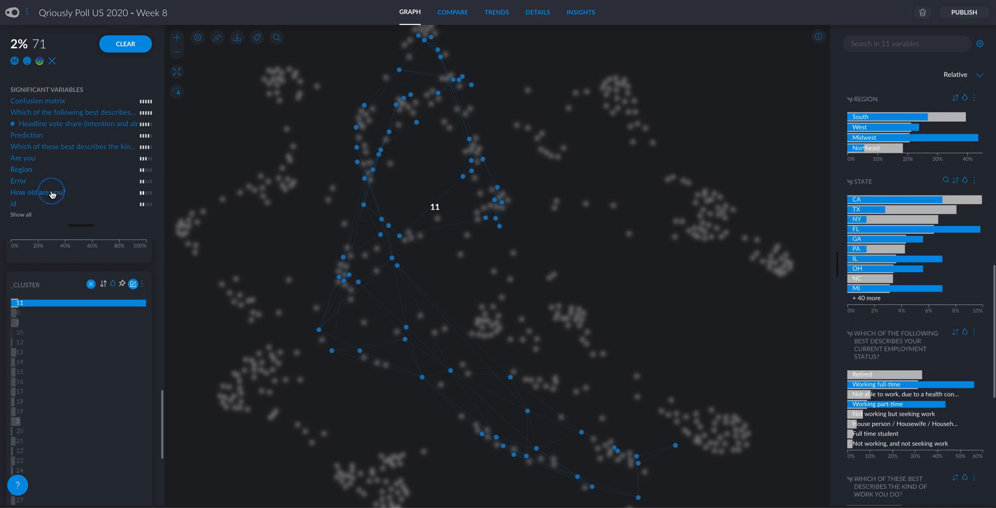
{"action": "left_click", "coordinate": [37, 192]}
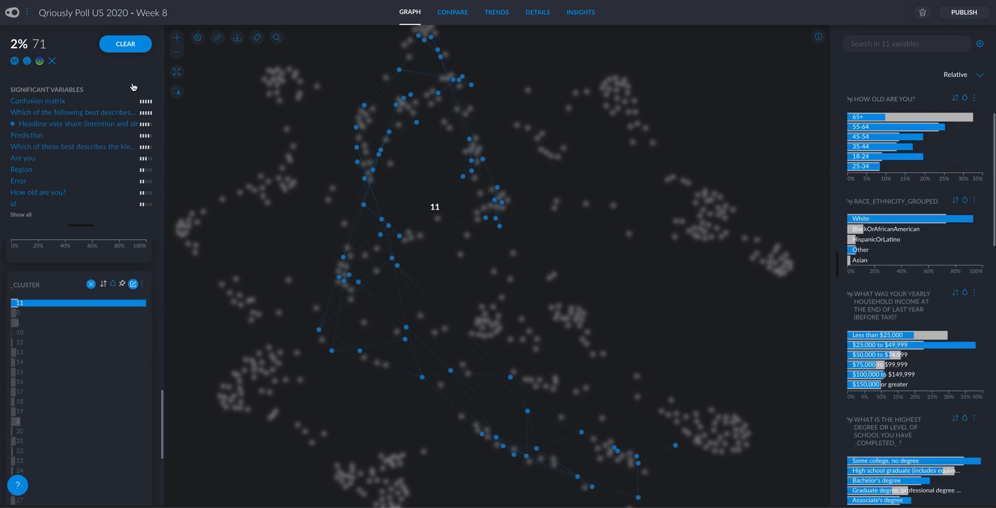
{"action": "left_click", "coordinate": [124, 44]}
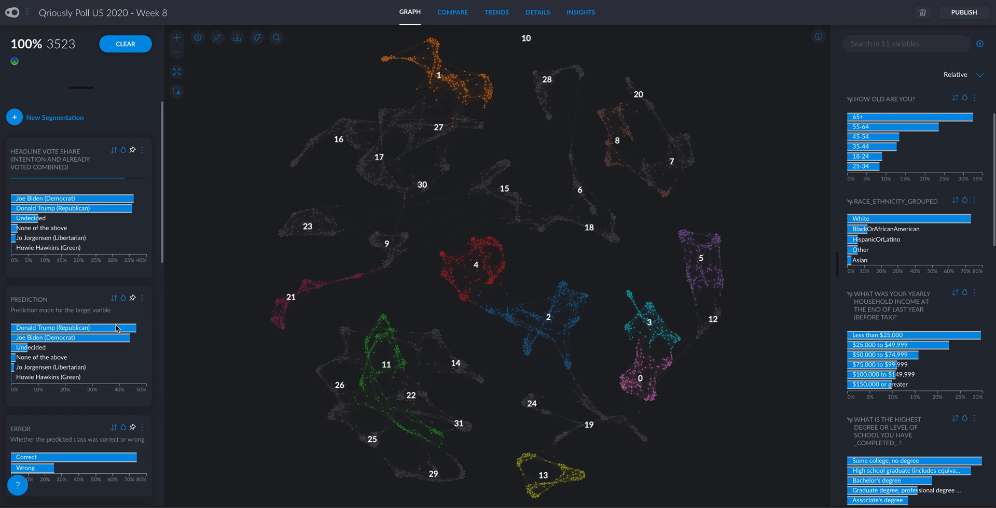
{"action": "scroll", "scroll_direction": "down", "scroll_amount": 3}
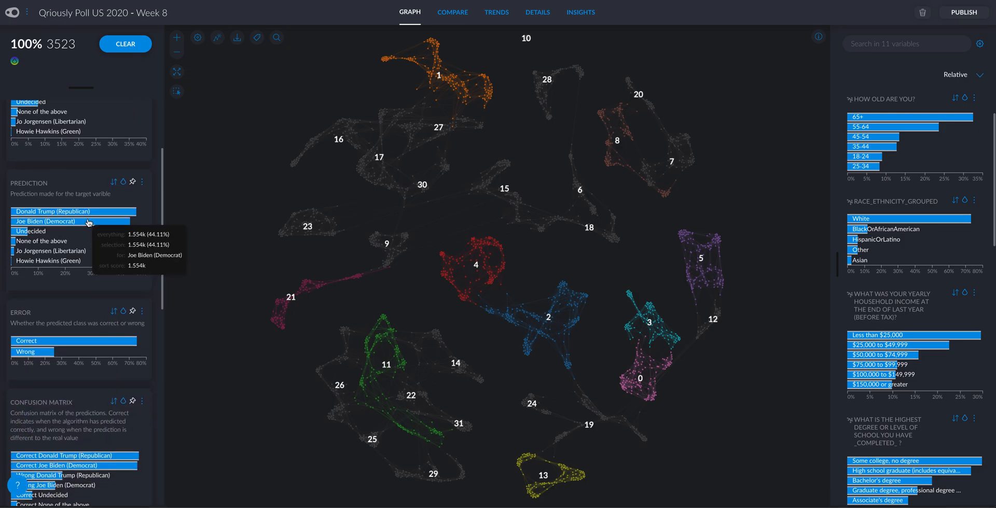
{"action": "mouse_move", "coordinate": [100, 274]}
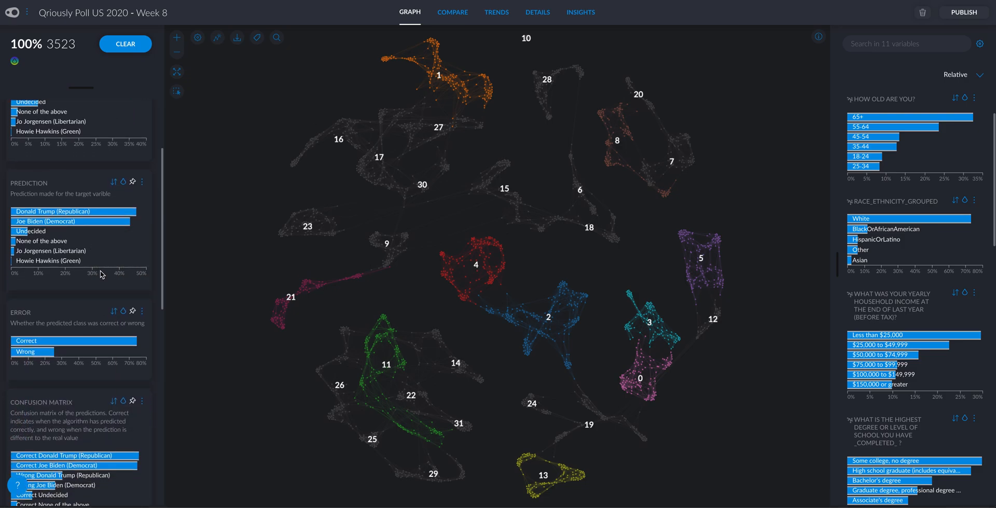
{"action": "scroll", "scroll_direction": "down", "scroll_amount": 3}
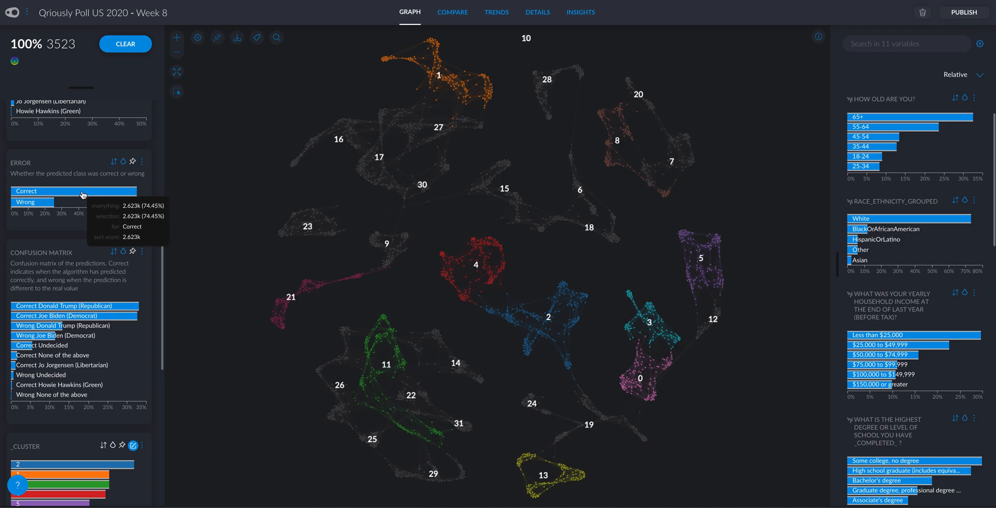
{"action": "mouse_move", "coordinate": [535, 298]}
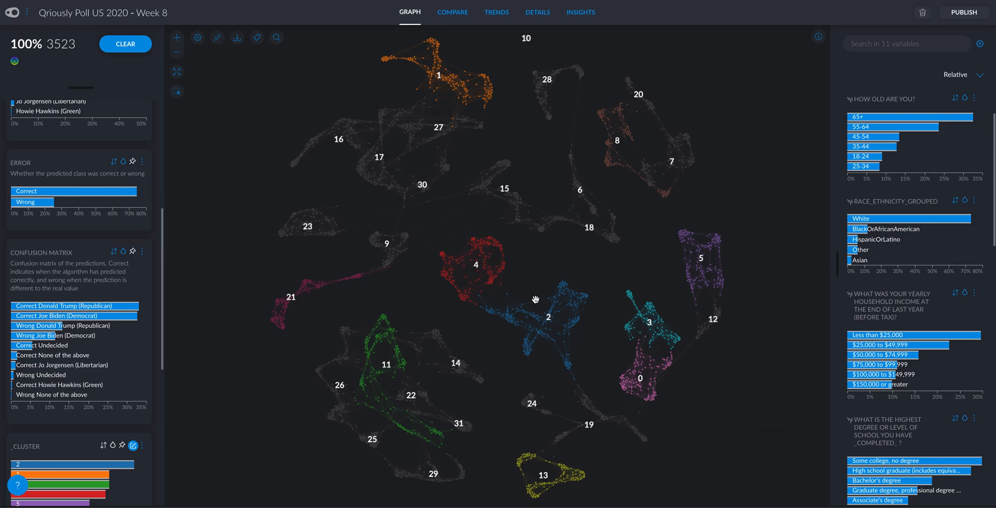
{"action": "mouse_move", "coordinate": [801, 172]}
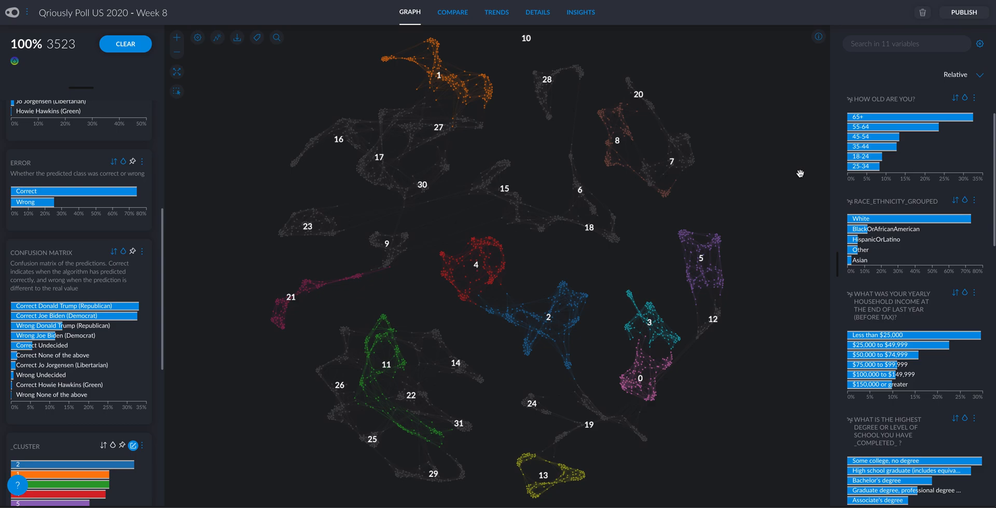
{"action": "mouse_move", "coordinate": [187, 274]}
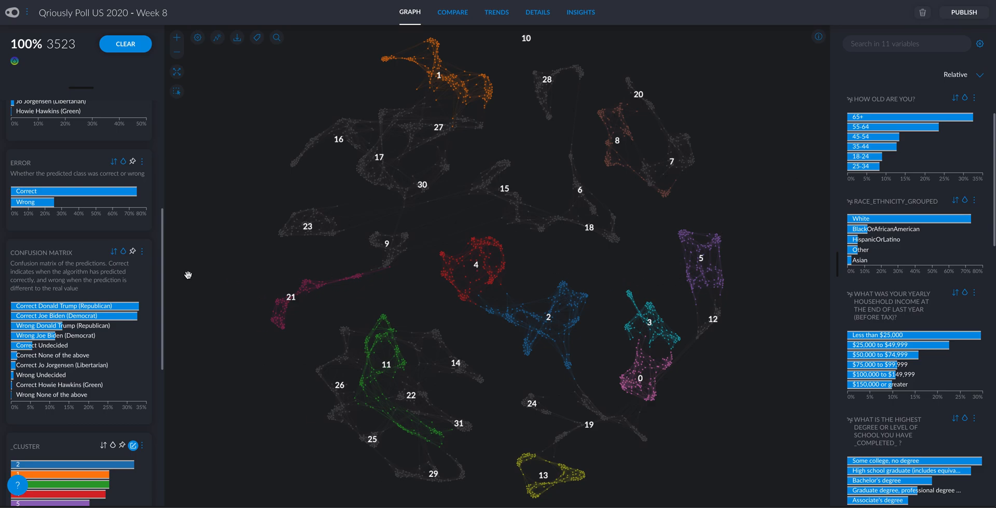
{"action": "mouse_move", "coordinate": [88, 191]}
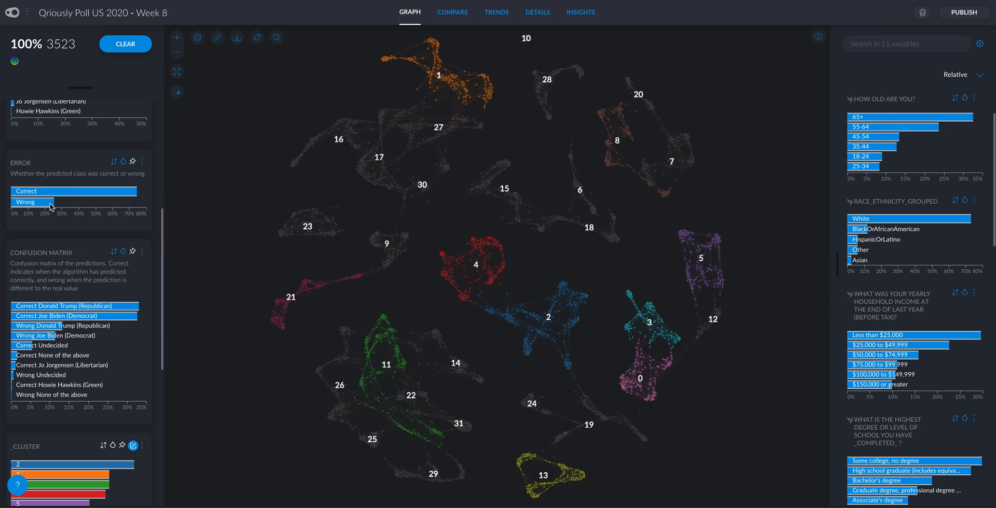
{"action": "mouse_move", "coordinate": [32, 202]}
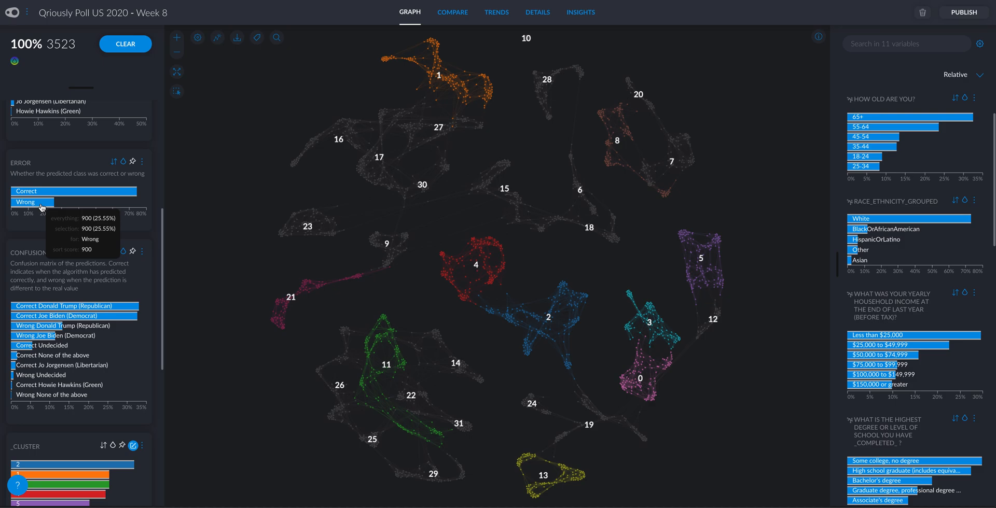
Select the wrongly predicted respondents, then narrow to the 20 in cluster 24
{"action": "left_click", "coordinate": [25, 202]}
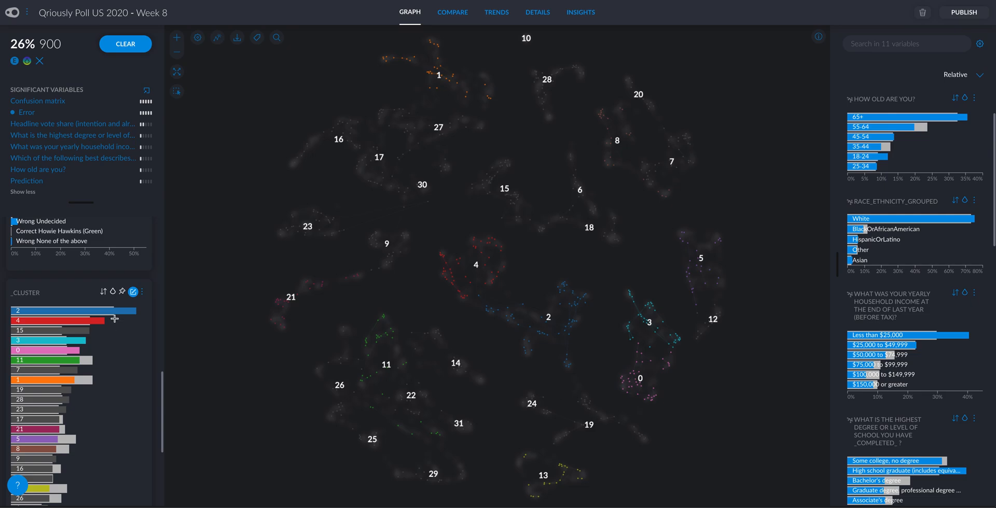
{"action": "mouse_move", "coordinate": [103, 294]}
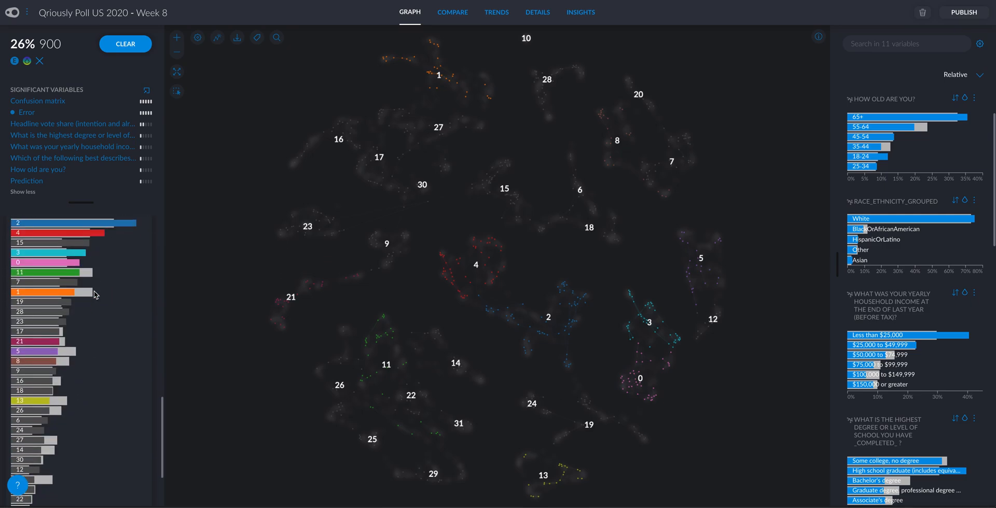
{"action": "left_click", "coordinate": [133, 259]}
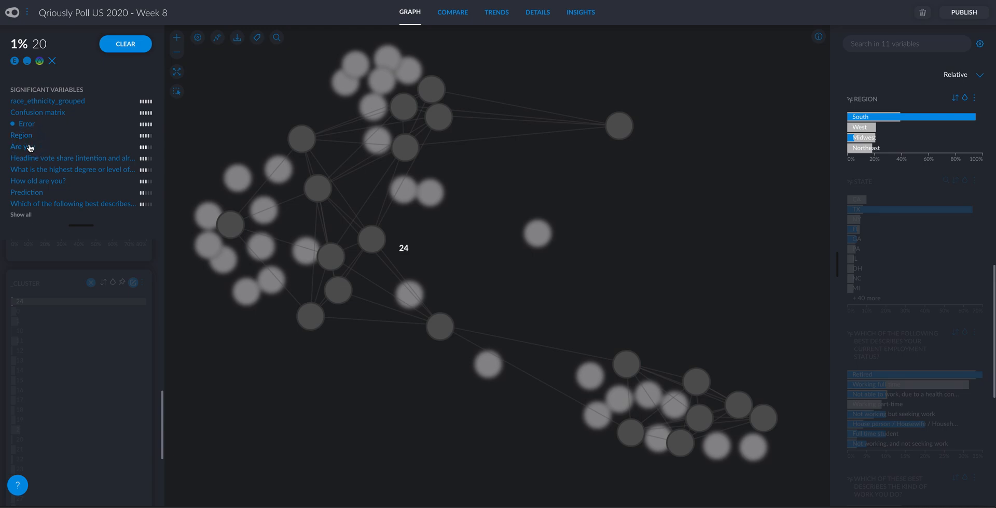
Inspect a significant variable for cluster 24's 20 wrongly predicted respondents
{"action": "left_click", "coordinate": [23, 147]}
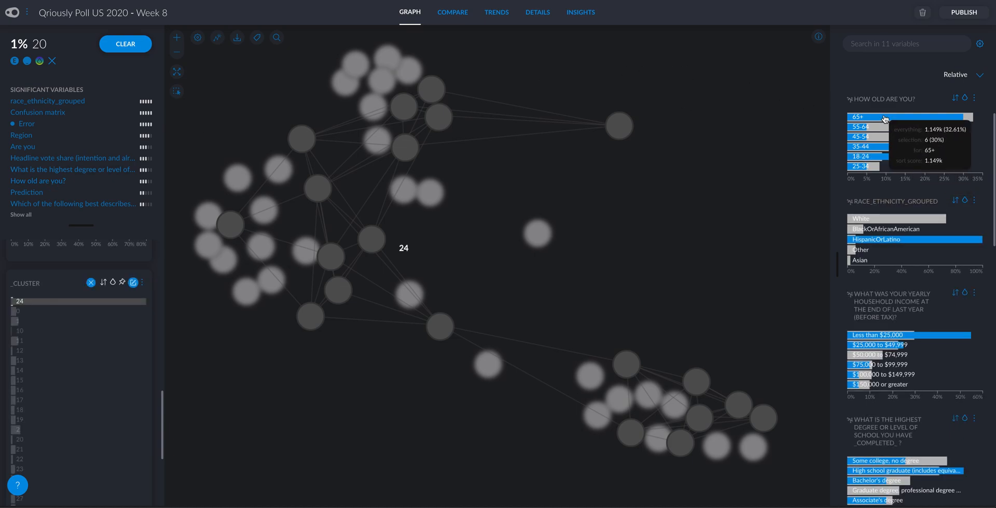
{"action": "mouse_move", "coordinate": [906, 156]}
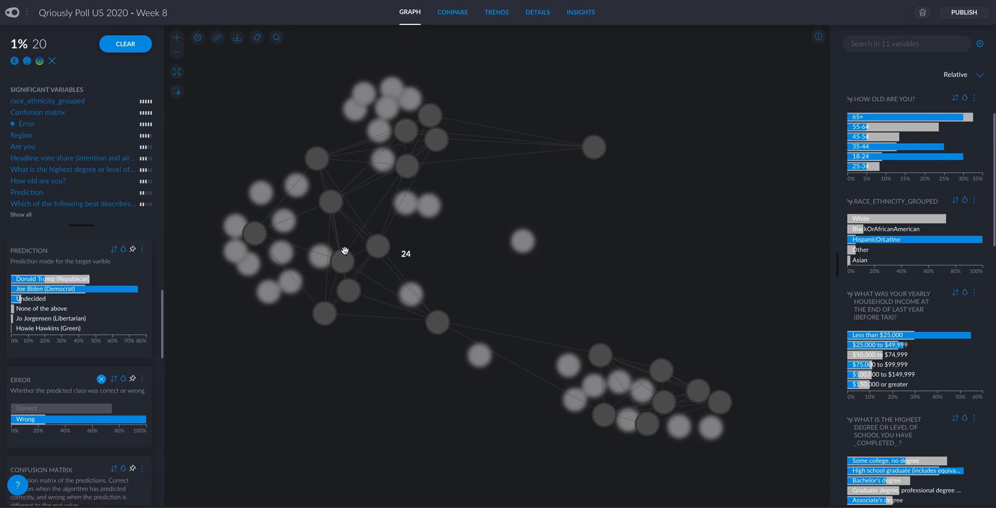
{"action": "mouse_move", "coordinate": [392, 212]}
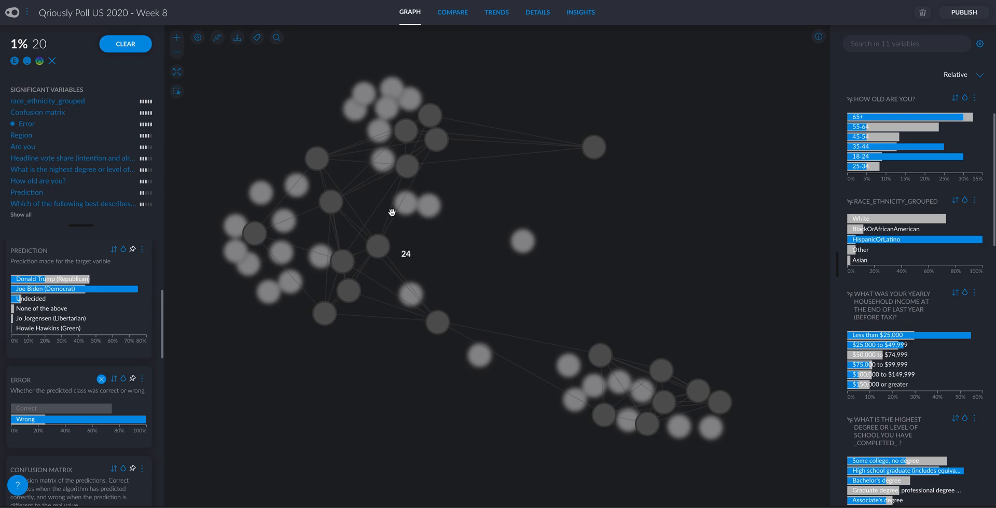
{"action": "mouse_move", "coordinate": [77, 339]}
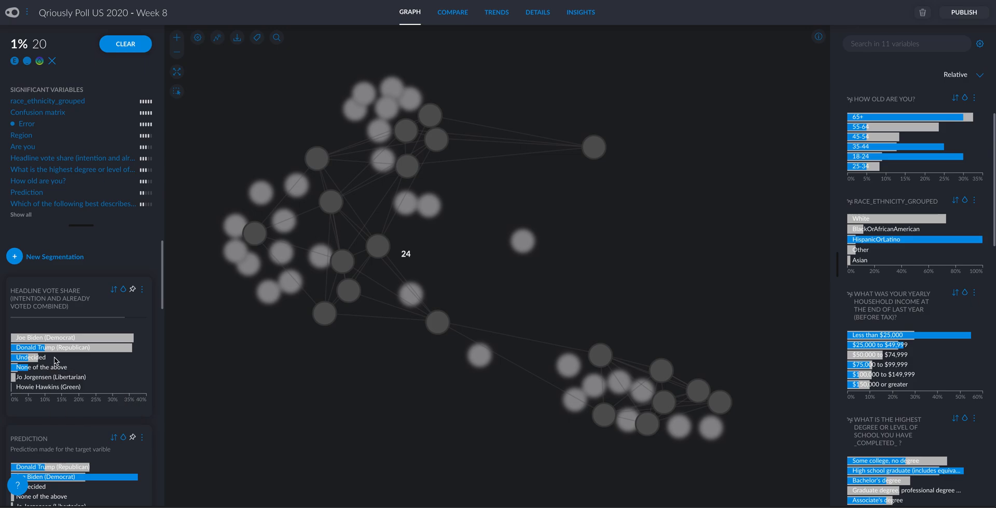
{"action": "mouse_move", "coordinate": [119, 68]}
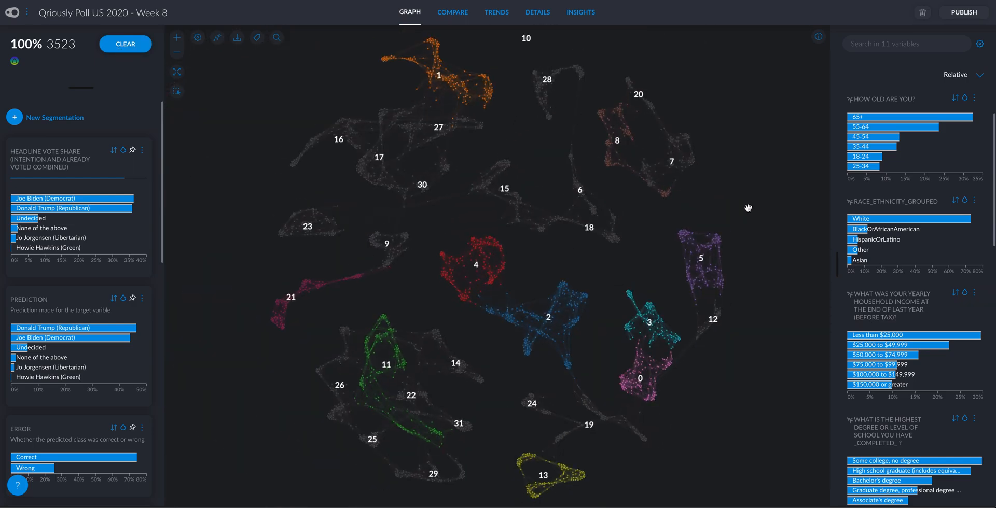
{"action": "mouse_move", "coordinate": [748, 208]}
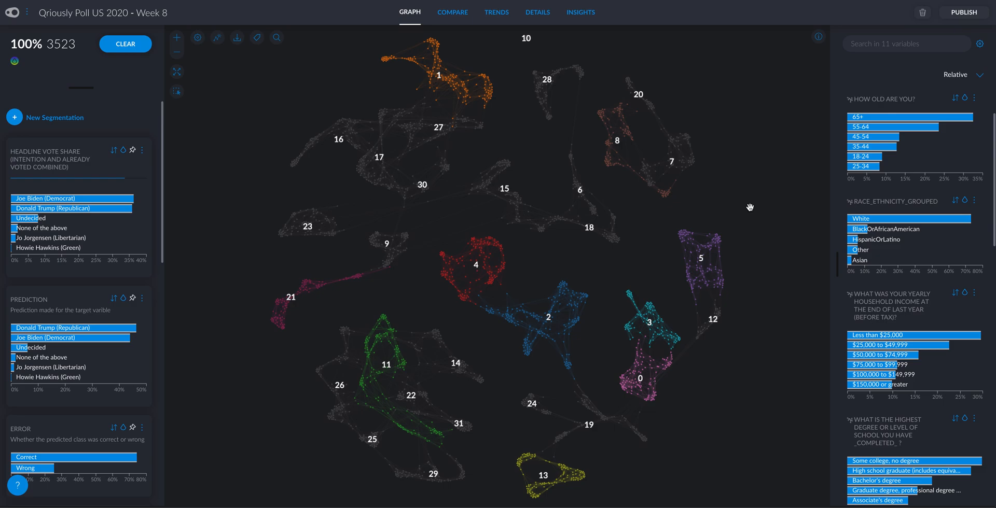
{"action": "mouse_move", "coordinate": [644, 204]}
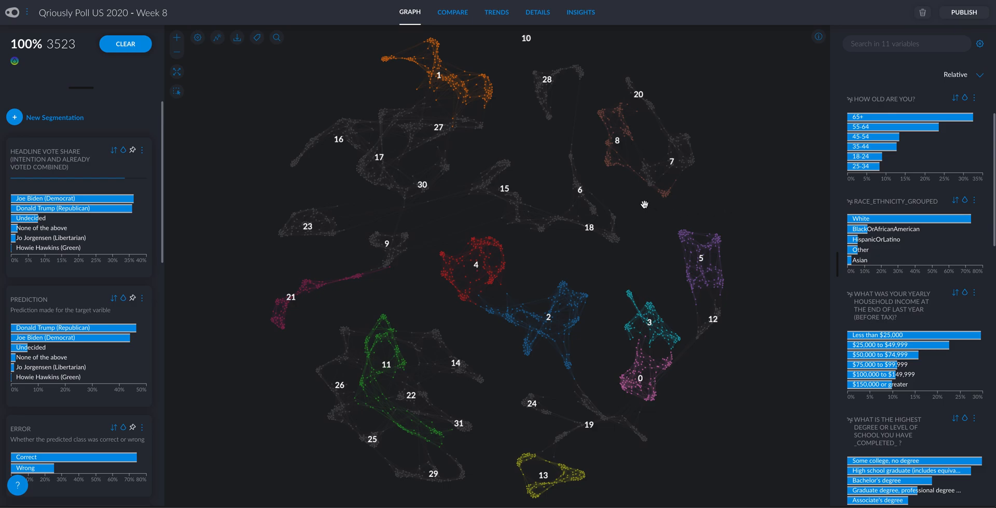
{"action": "mouse_move", "coordinate": [496, 76]}
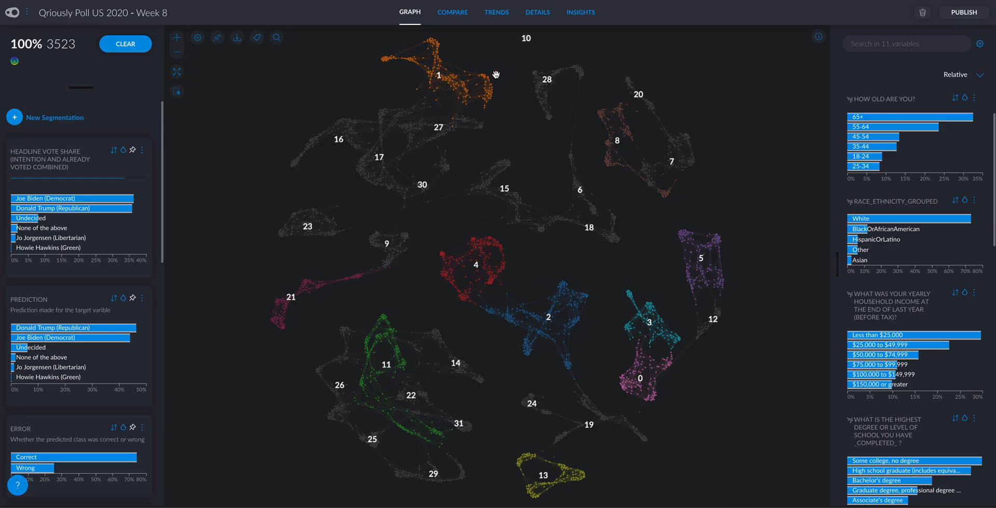
{"action": "mouse_move", "coordinate": [496, 16]}
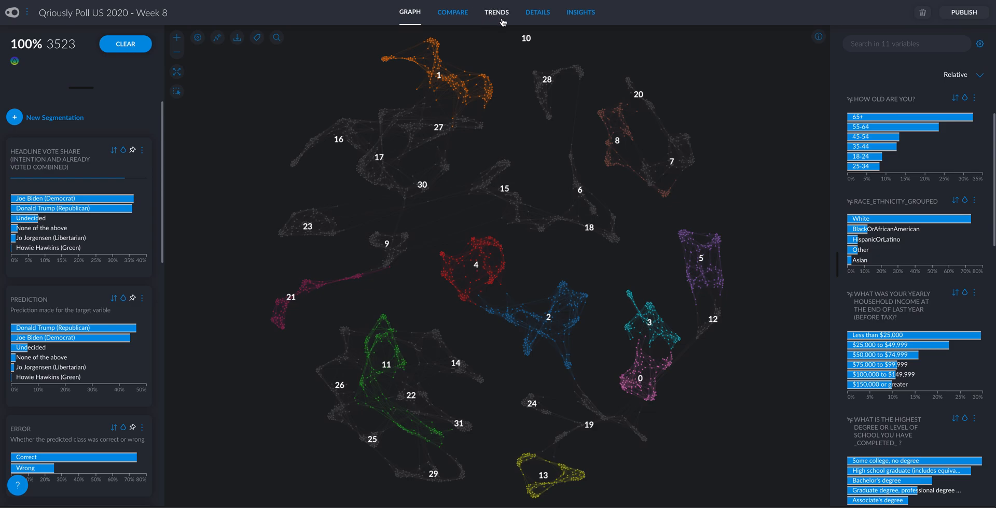
{"action": "mouse_move", "coordinate": [452, 11]}
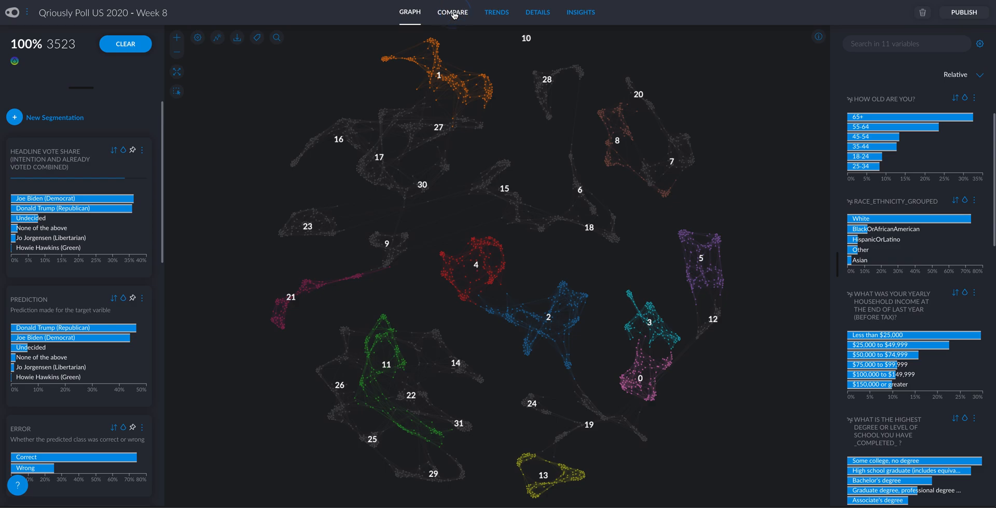
Switch to the Compare view contrasting Biden and Trump supporters
{"action": "left_click", "coordinate": [451, 11]}
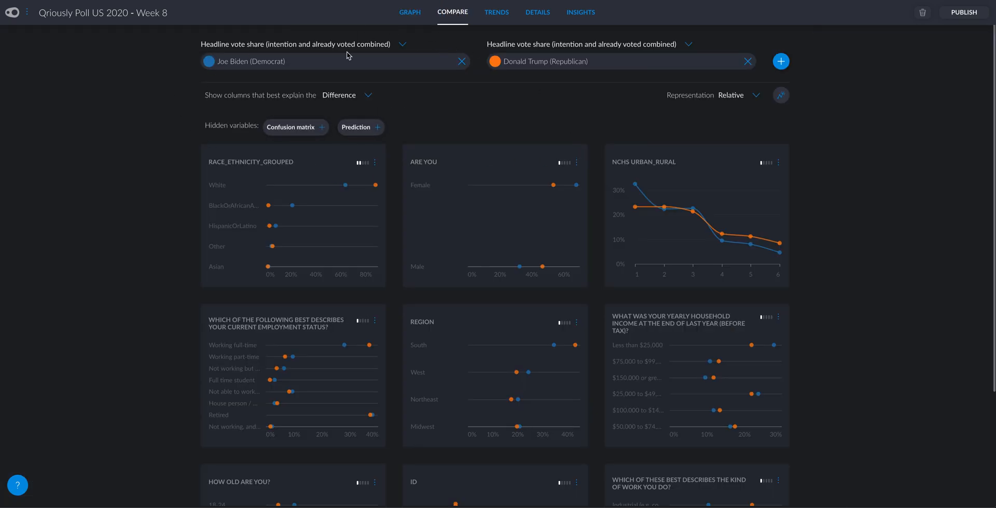
{"action": "mouse_move", "coordinate": [356, 258]}
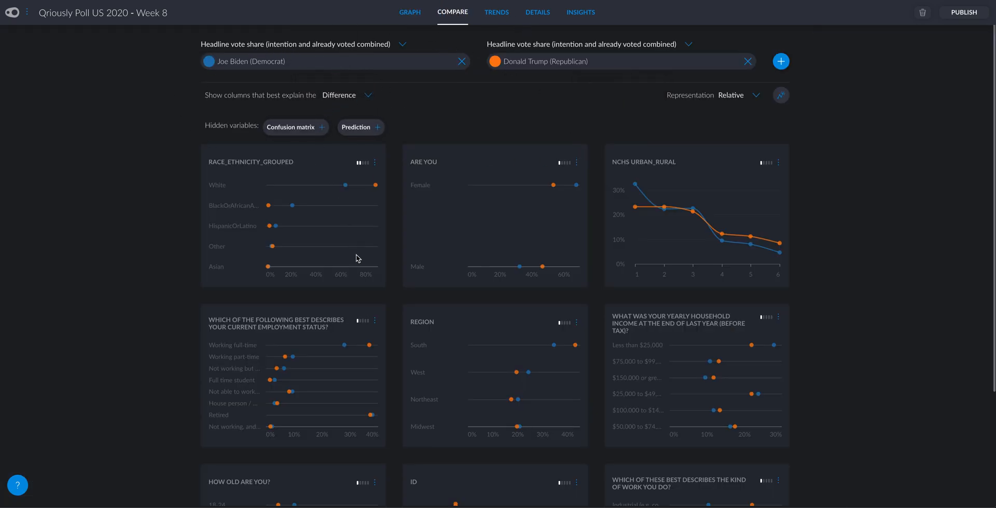
Scroll through the Biden vs Trump comparison charts, then return to the Graph view
{"action": "scroll", "scroll_direction": "down", "scroll_amount": 3}
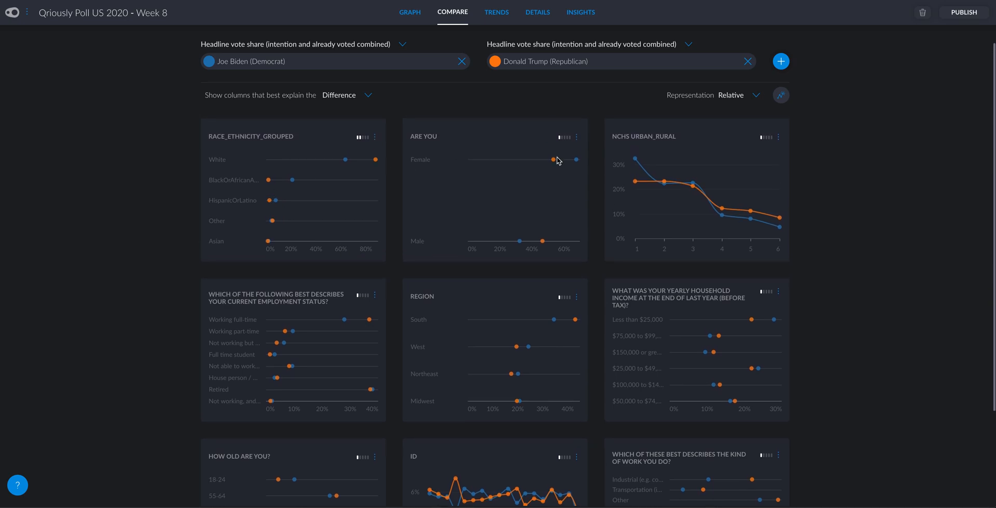
{"action": "mouse_move", "coordinate": [814, 141]}
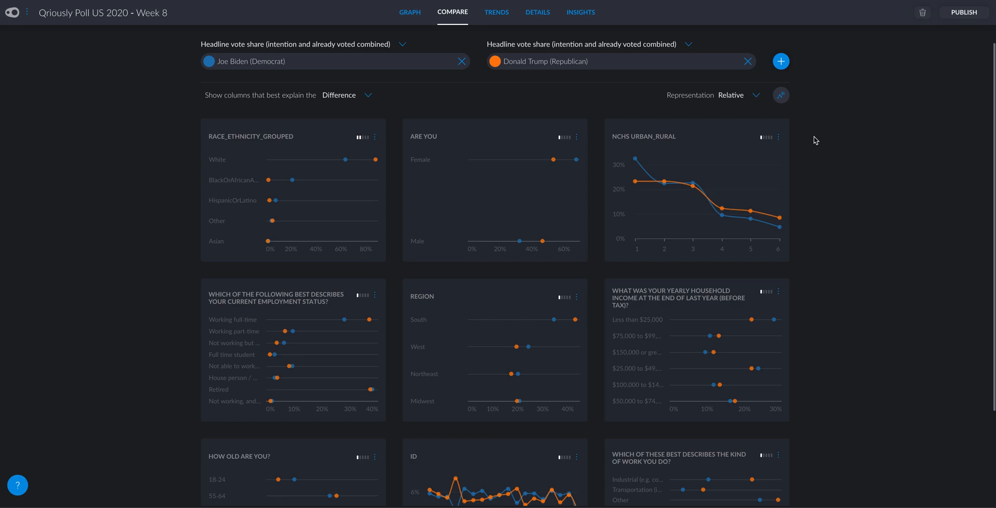
{"action": "mouse_move", "coordinate": [354, 183]}
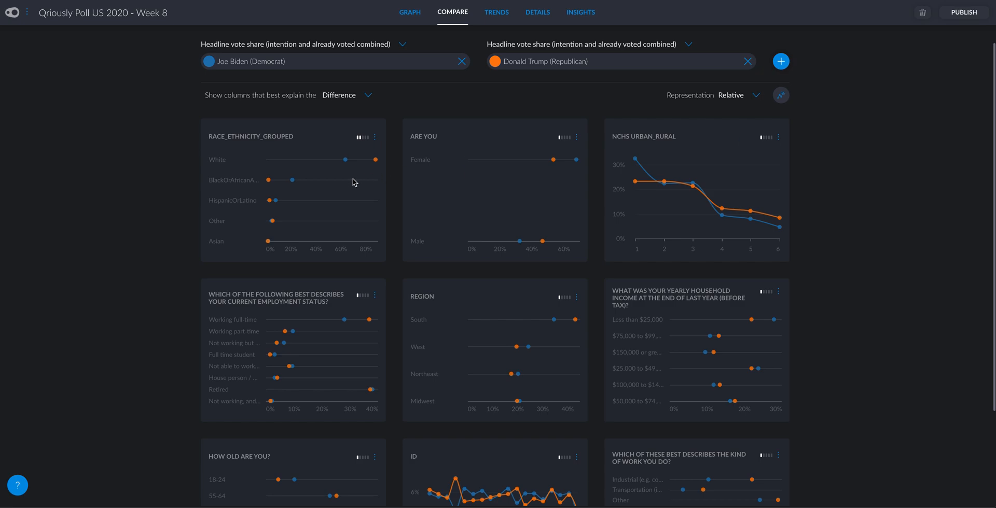
{"action": "mouse_move", "coordinate": [399, 190]}
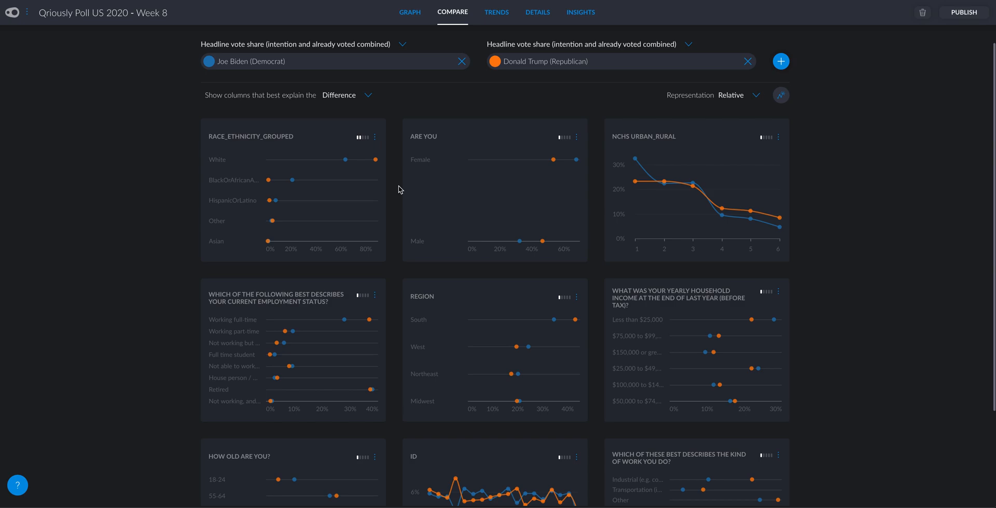
{"action": "mouse_move", "coordinate": [382, 163]}
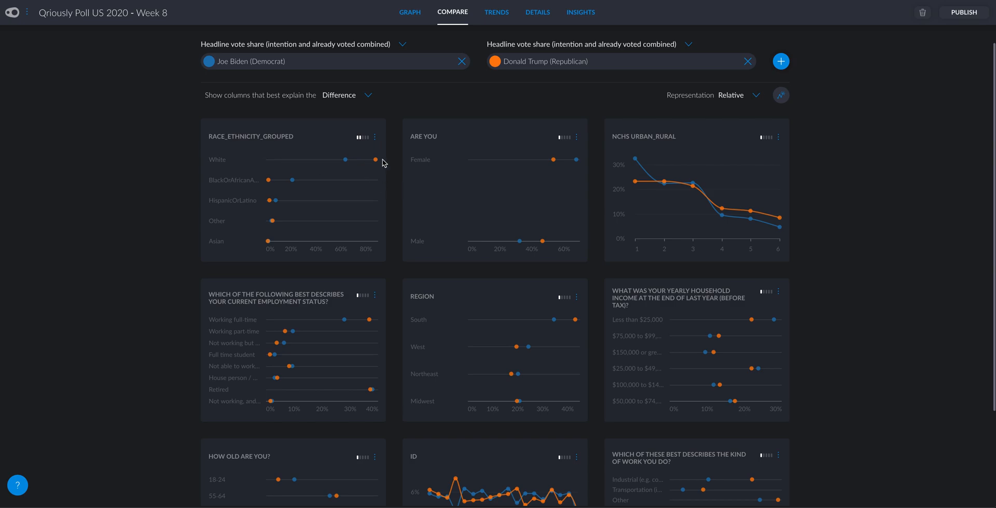
{"action": "mouse_move", "coordinate": [377, 166]}
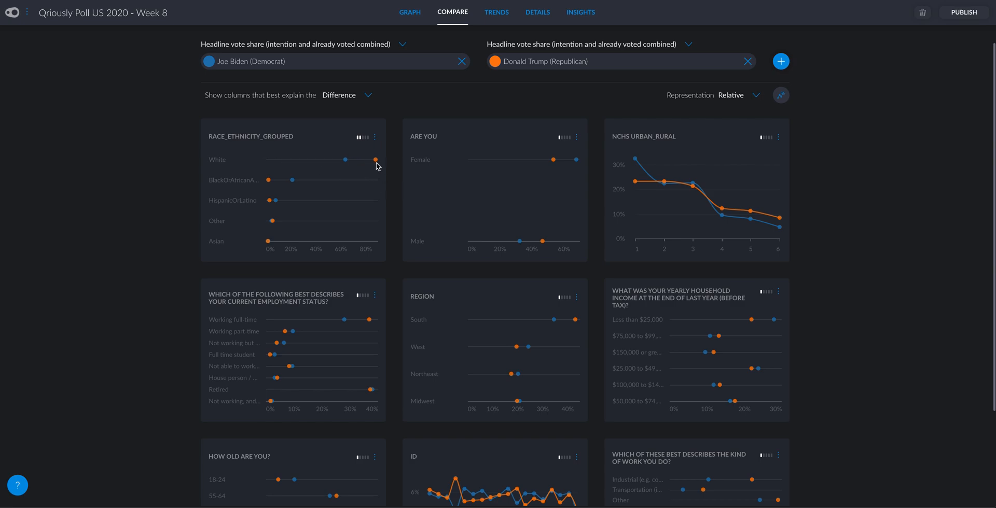
{"action": "mouse_move", "coordinate": [374, 161]}
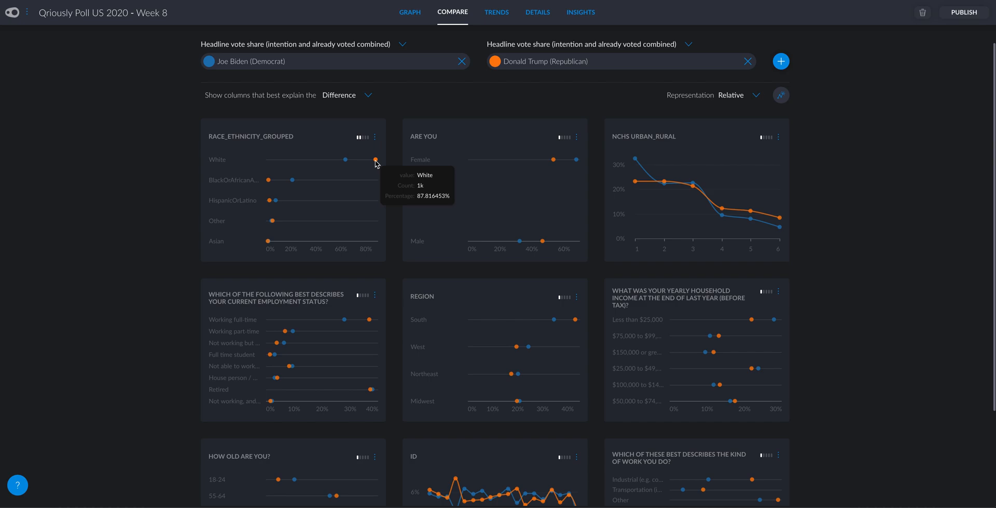
{"action": "mouse_move", "coordinate": [347, 205]}
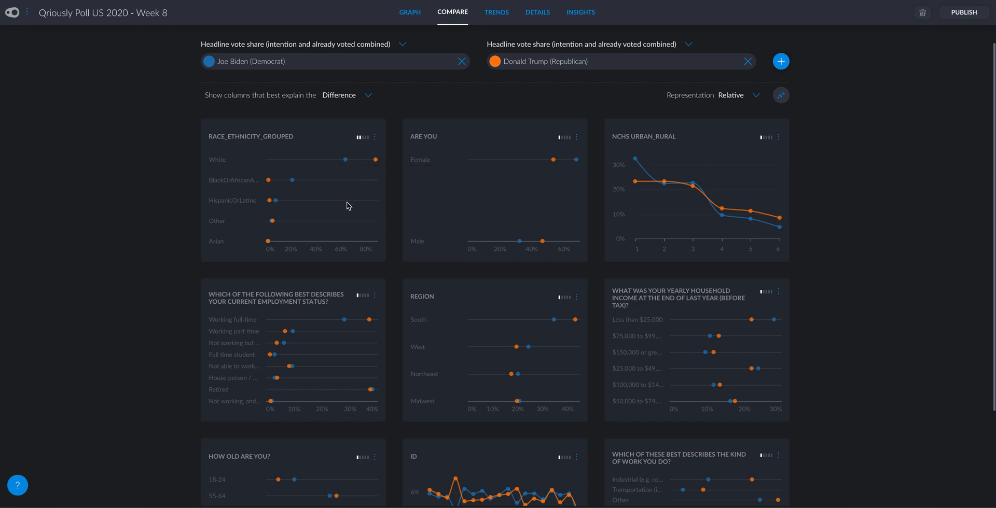
{"action": "mouse_move", "coordinate": [292, 185]}
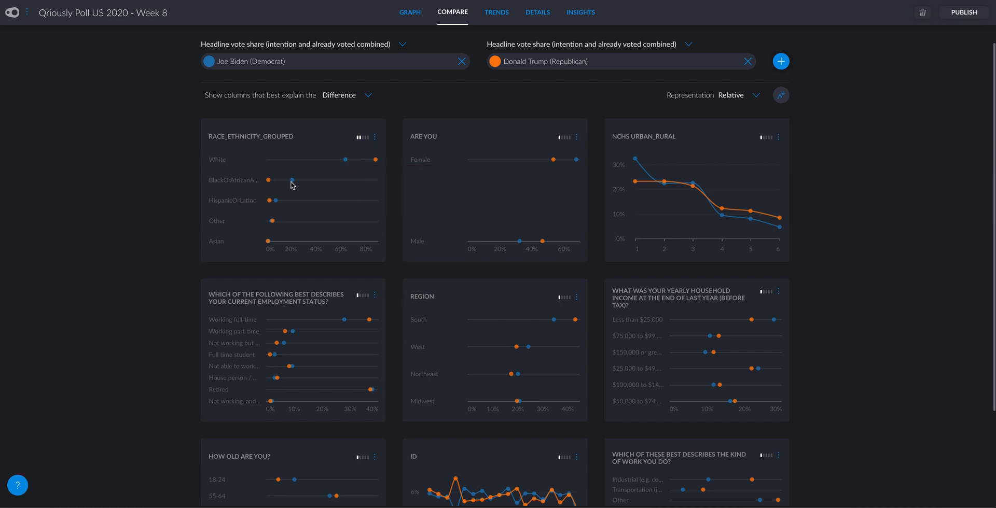
{"action": "mouse_move", "coordinate": [297, 187]}
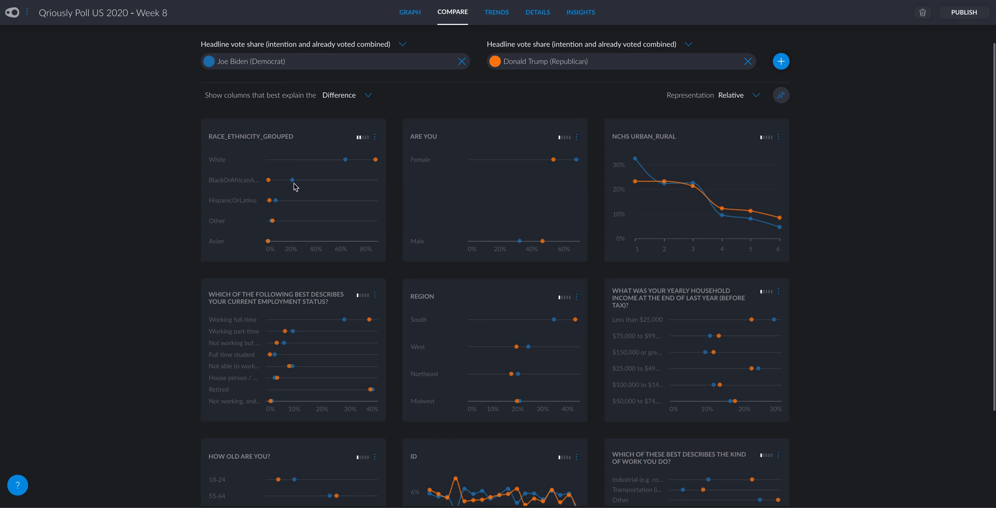
{"action": "mouse_move", "coordinate": [299, 187]}
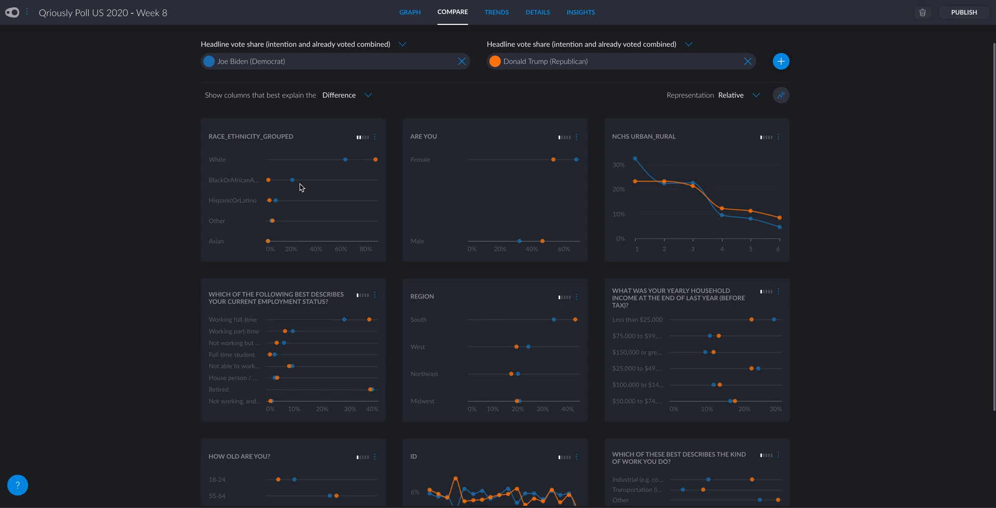
{"action": "mouse_move", "coordinate": [535, 246]}
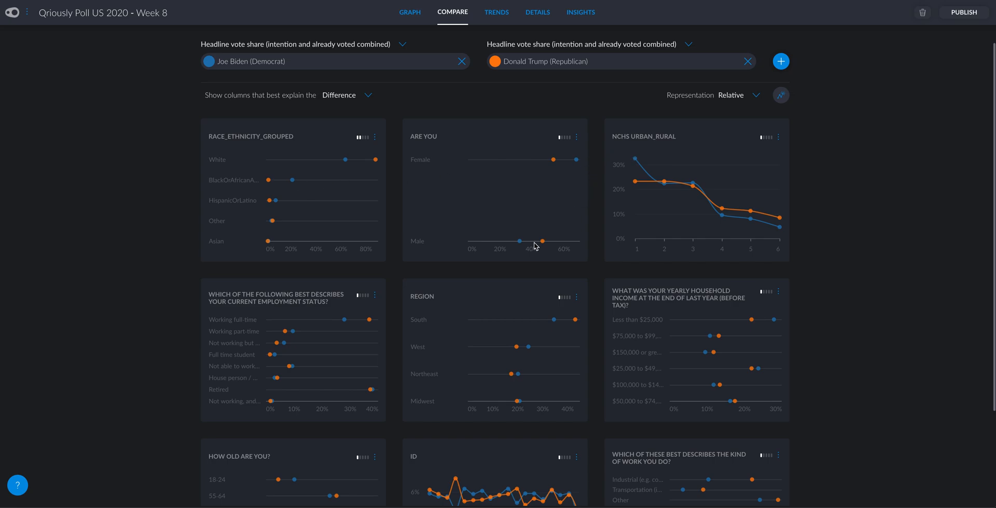
{"action": "mouse_move", "coordinate": [572, 169]}
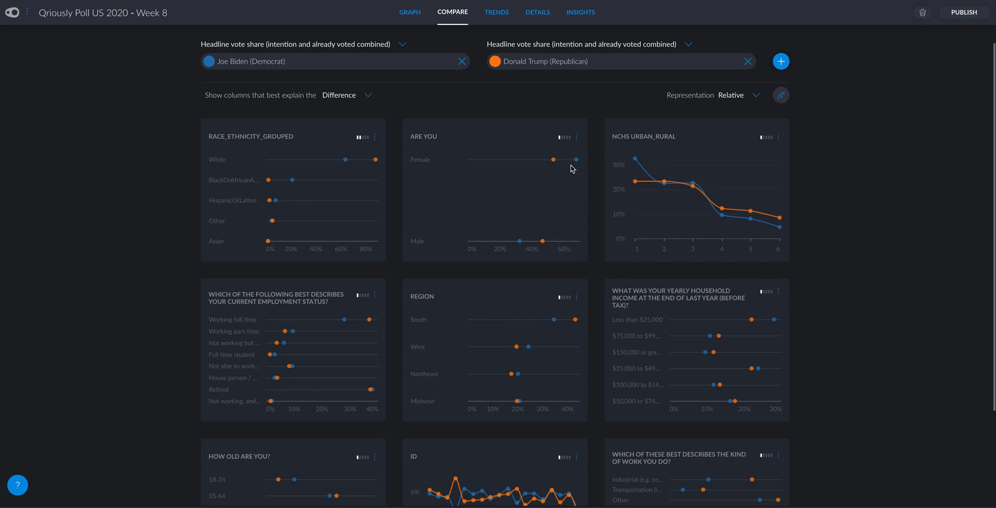
{"action": "mouse_move", "coordinate": [790, 226]}
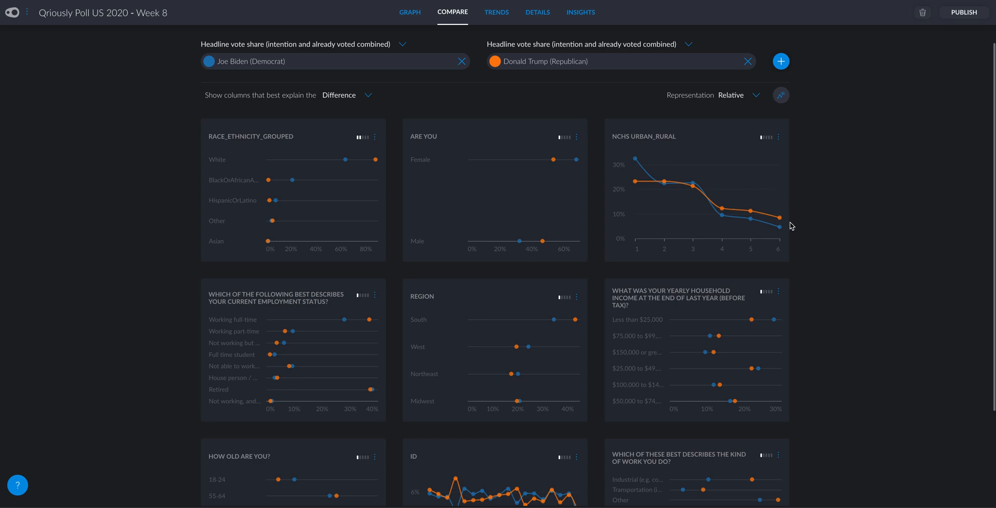
{"action": "mouse_move", "coordinate": [638, 159]}
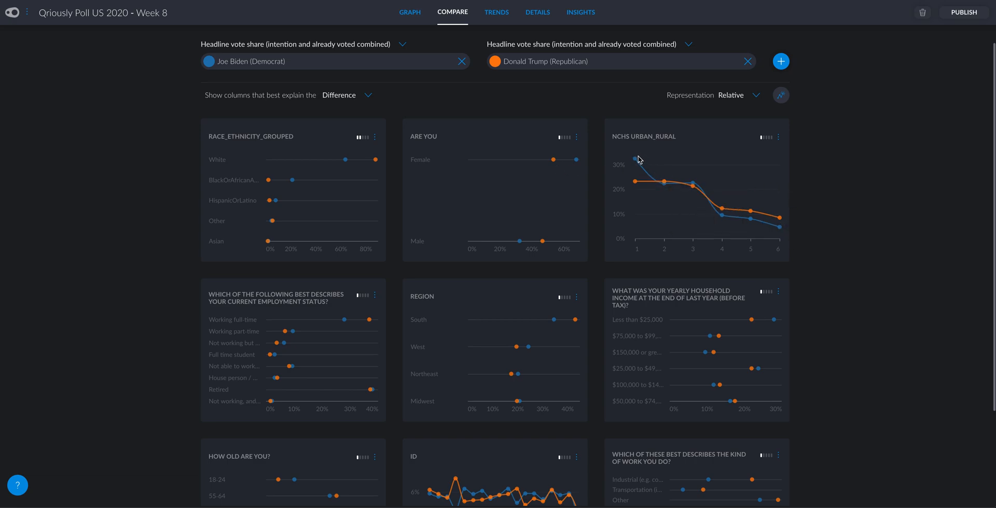
{"action": "mouse_move", "coordinate": [722, 166]}
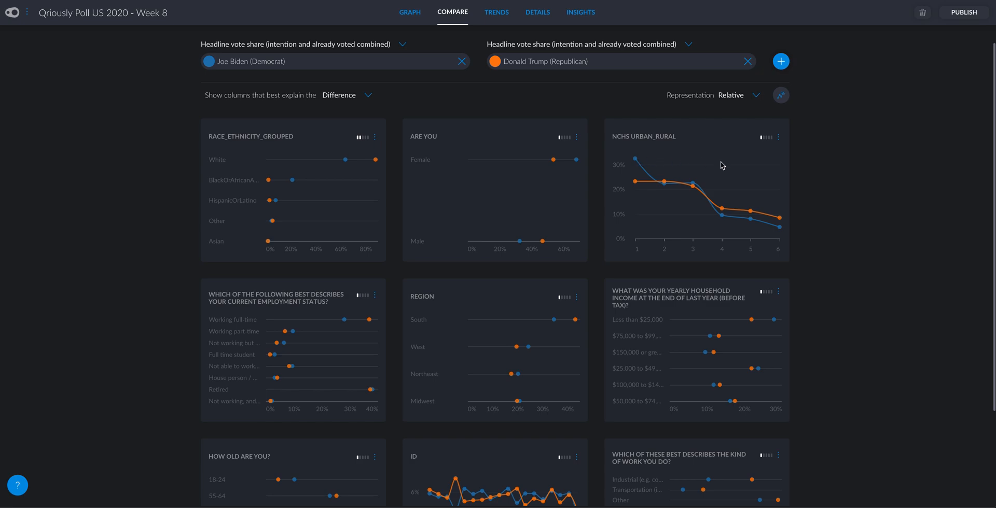
{"action": "mouse_move", "coordinate": [780, 221]}
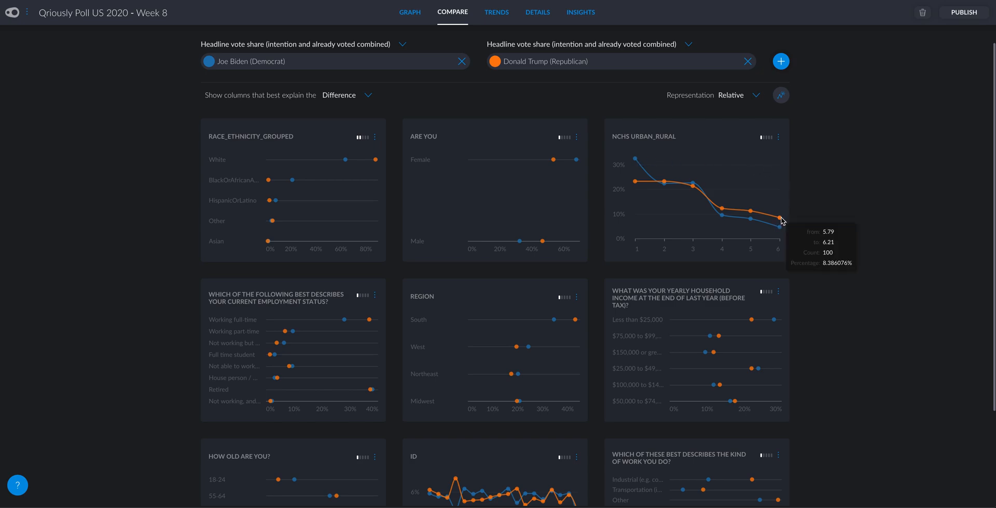
{"action": "mouse_move", "coordinate": [453, 296]}
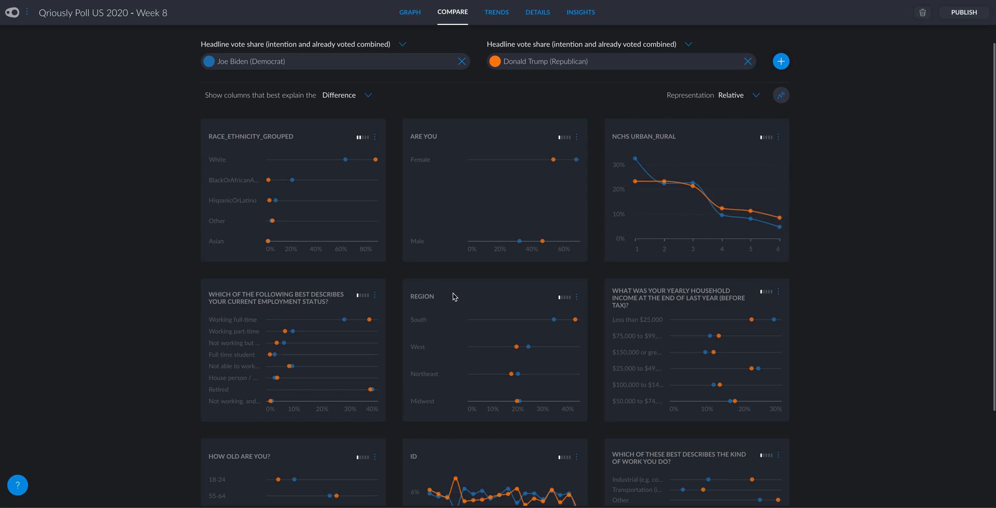
{"action": "mouse_move", "coordinate": [419, 302]}
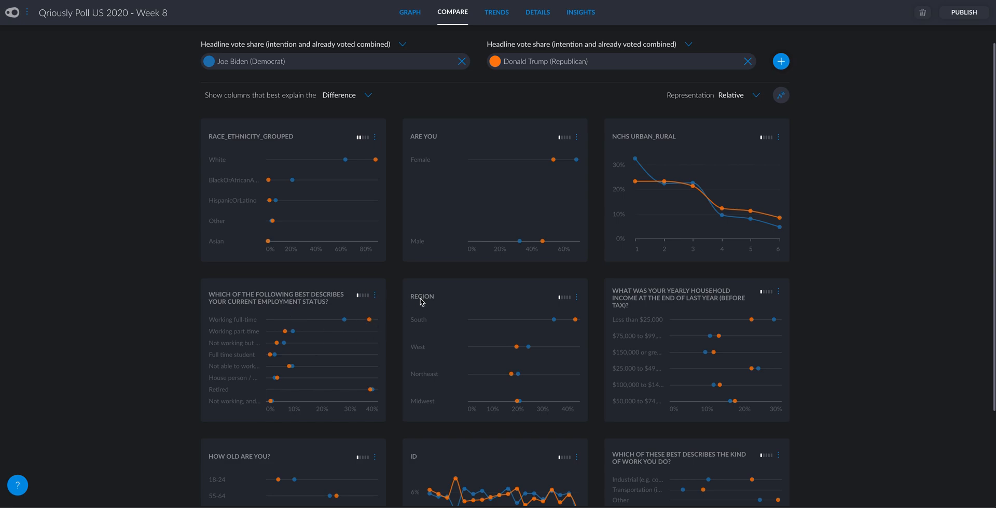
{"action": "mouse_move", "coordinate": [434, 52]}
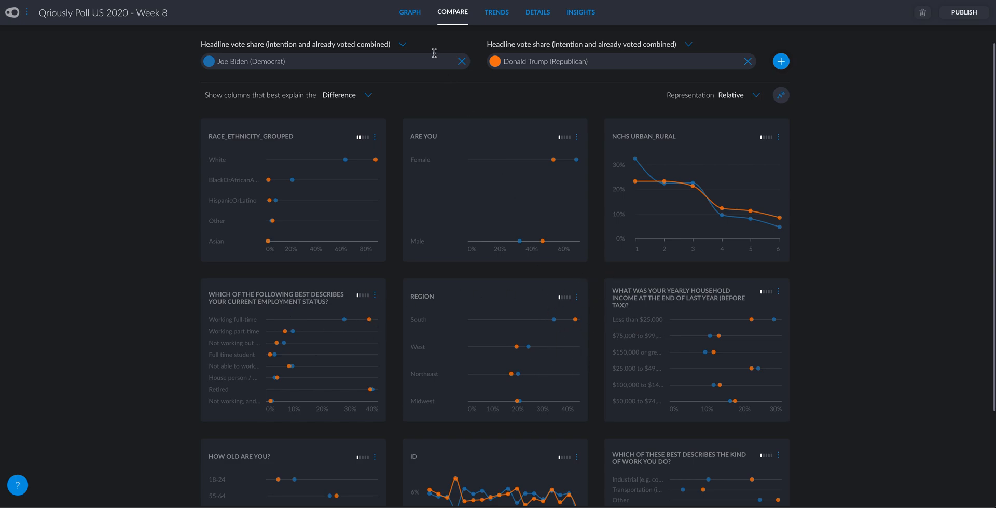
{"action": "mouse_move", "coordinate": [410, 12]}
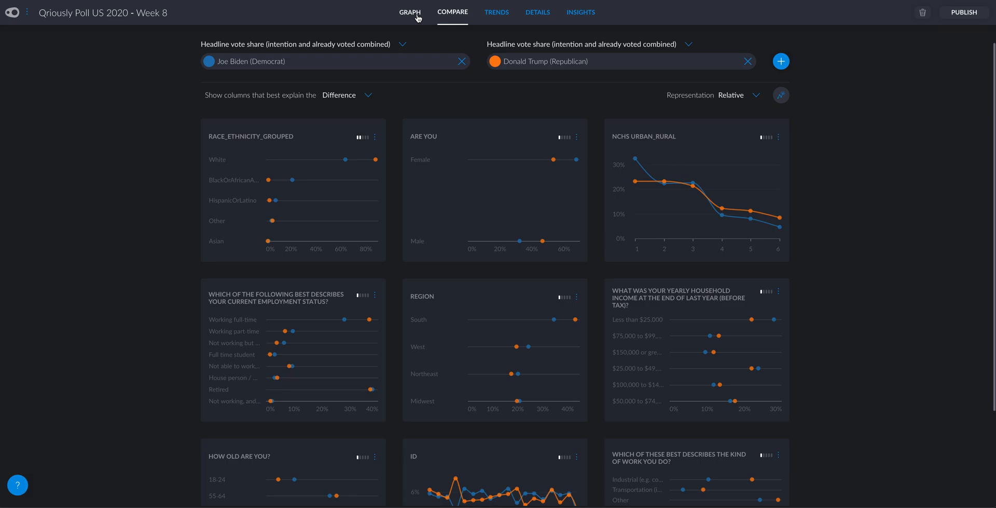
{"action": "mouse_move", "coordinate": [426, 42]}
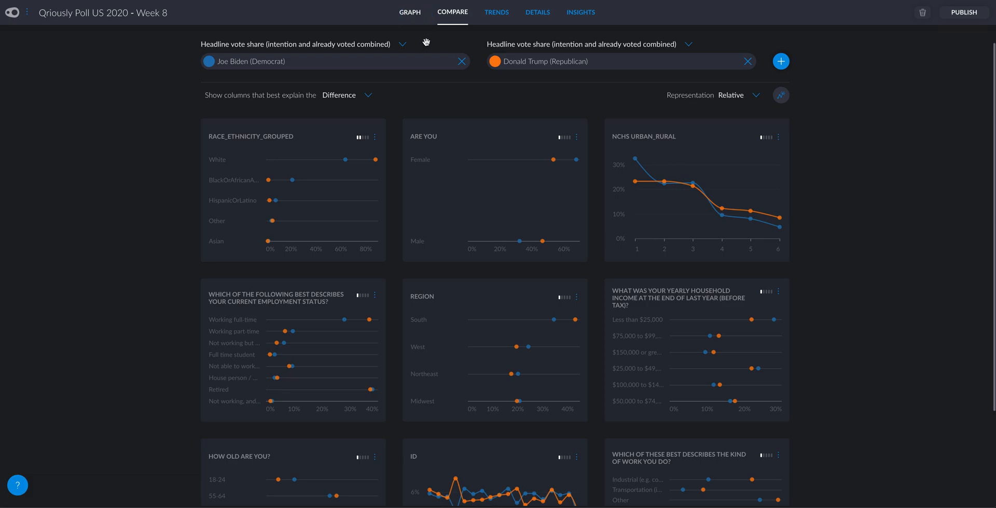
{"action": "left_click", "coordinate": [410, 12]}
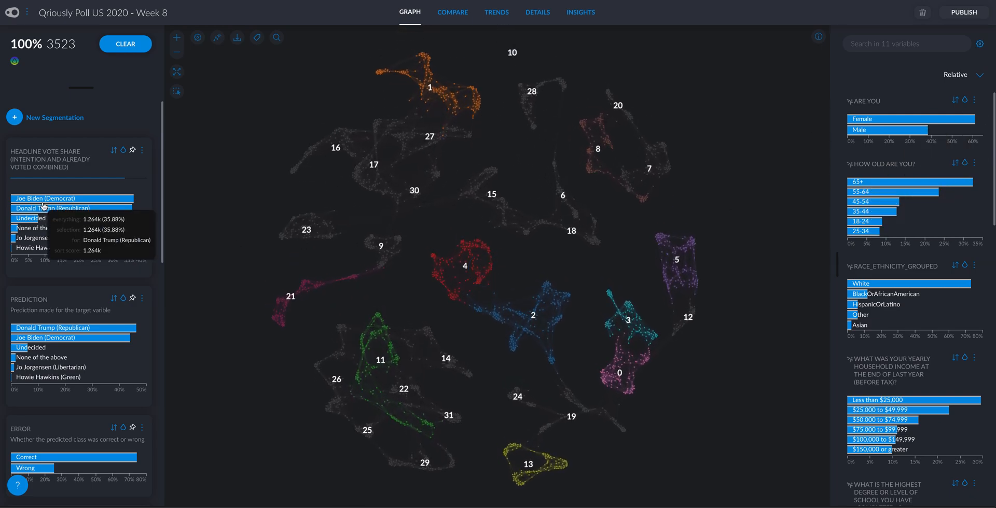
{"action": "mouse_move", "coordinate": [577, 222]}
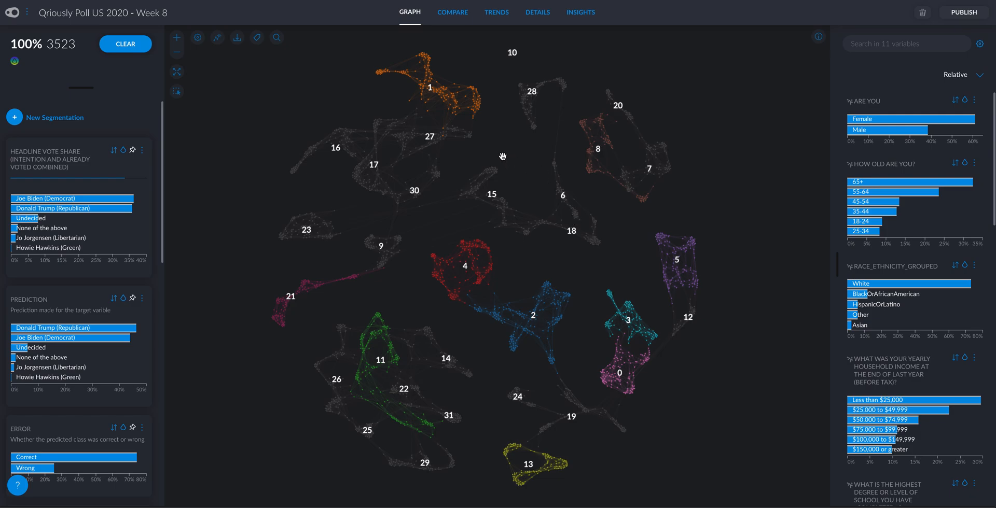
{"action": "mouse_move", "coordinate": [489, 158]}
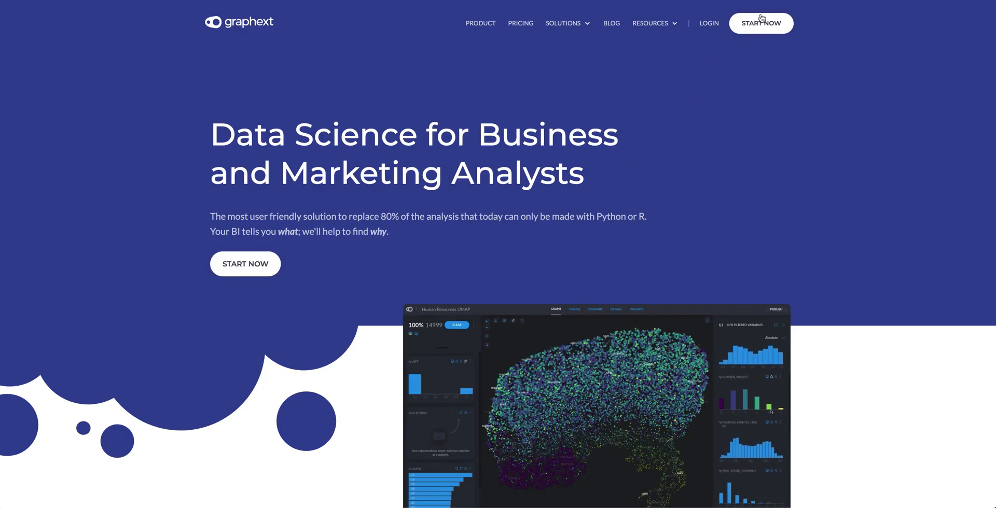
Go to the Graphext Pricing page listing Free, Pro and On Premise plans
{"action": "left_click", "coordinate": [520, 23]}
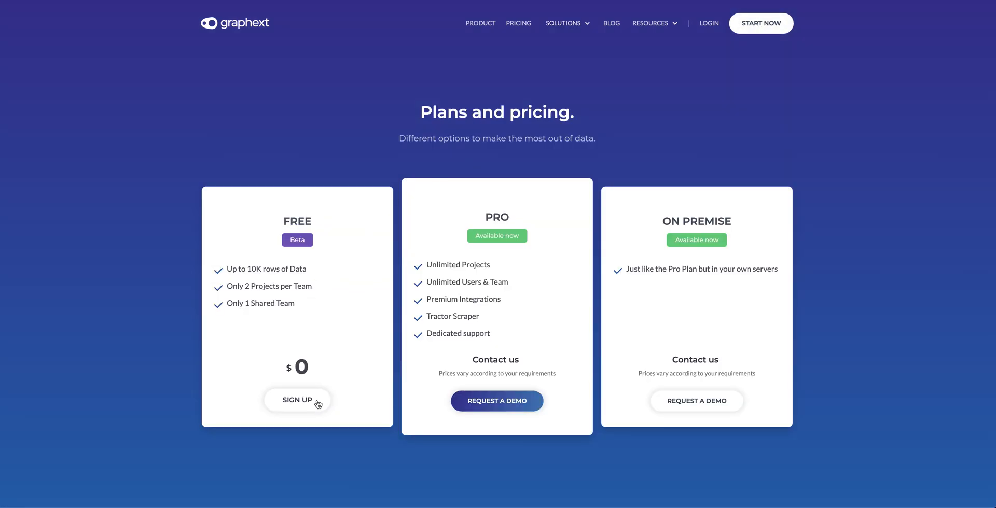
{"action": "mouse_move", "coordinate": [345, 269]}
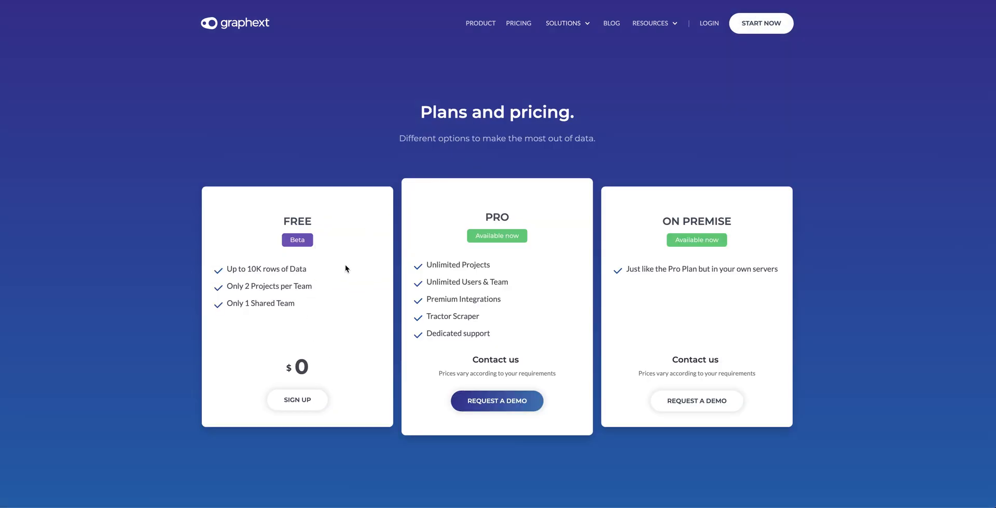
{"action": "mouse_move", "coordinate": [353, 274]}
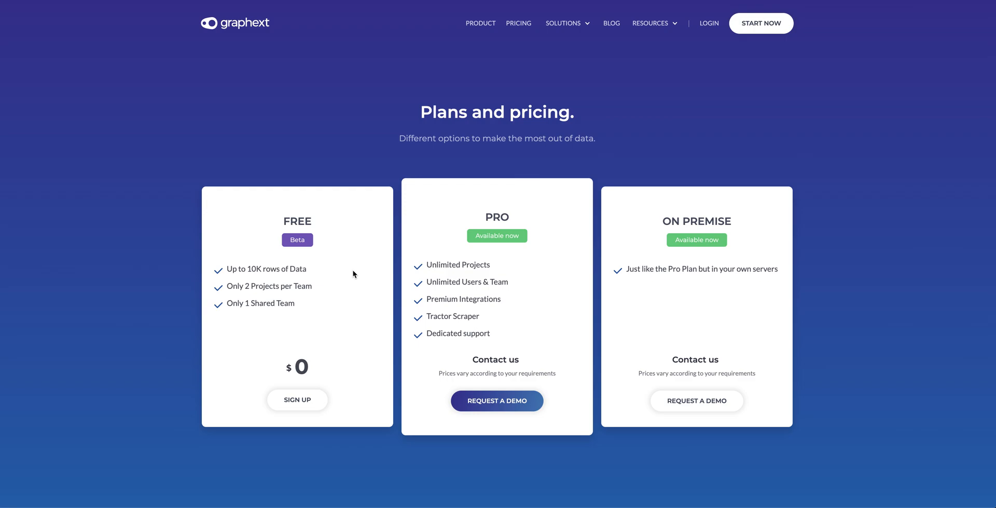
{"action": "mouse_move", "coordinate": [513, 173]}
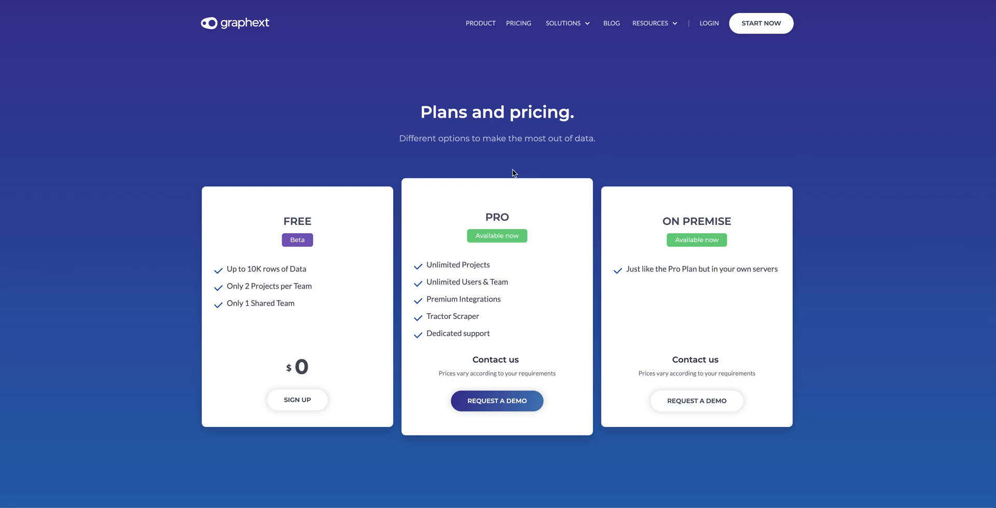